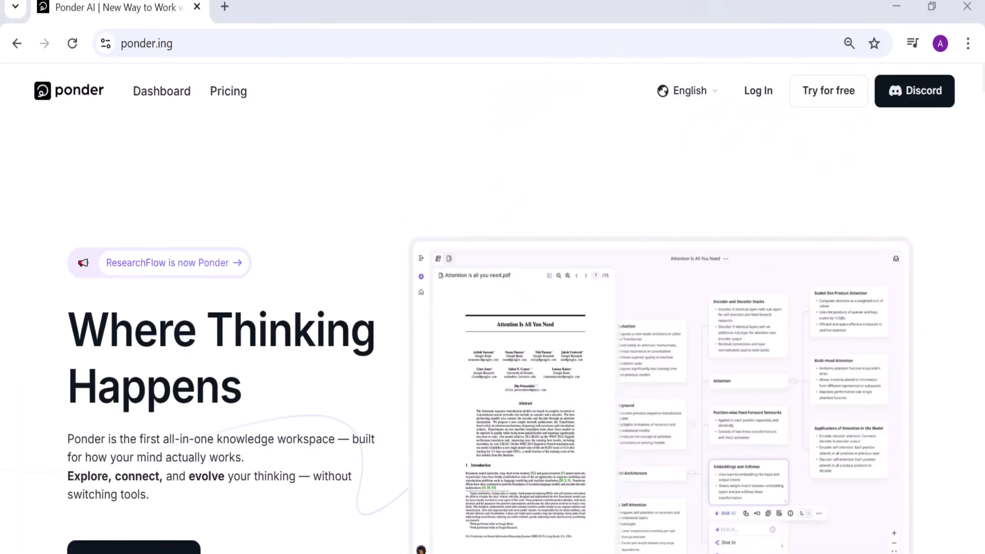
mouse_move(356, 195)
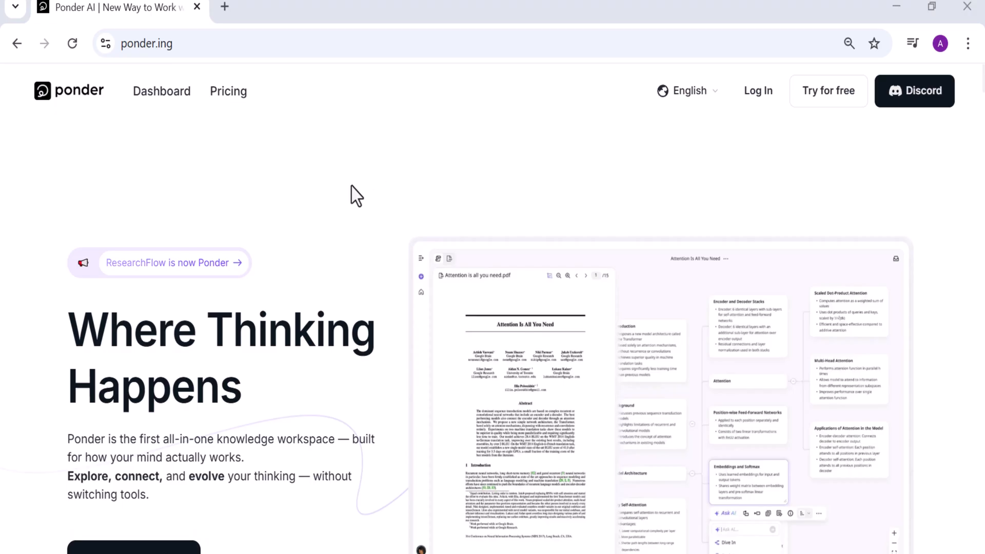
mouse_move(339, 254)
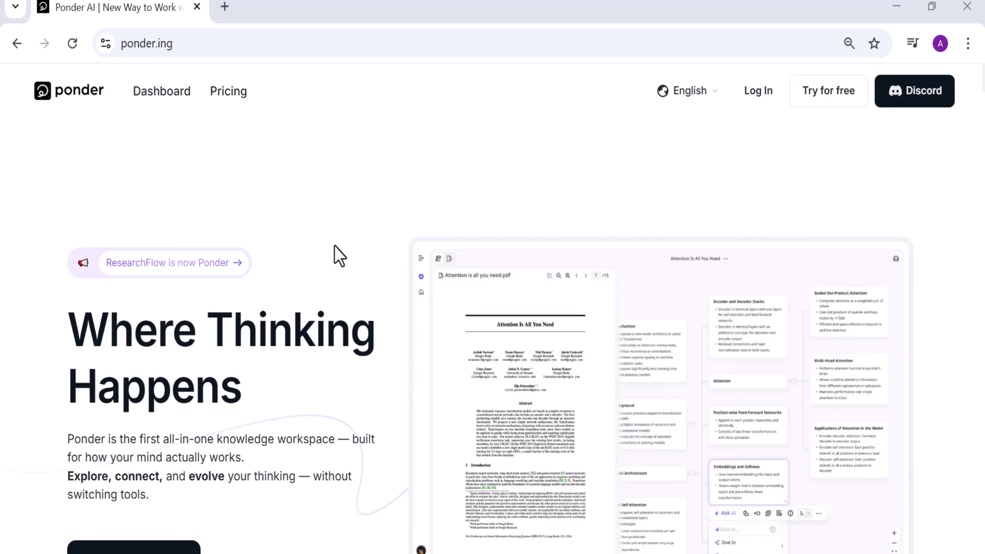
mouse_move(332, 285)
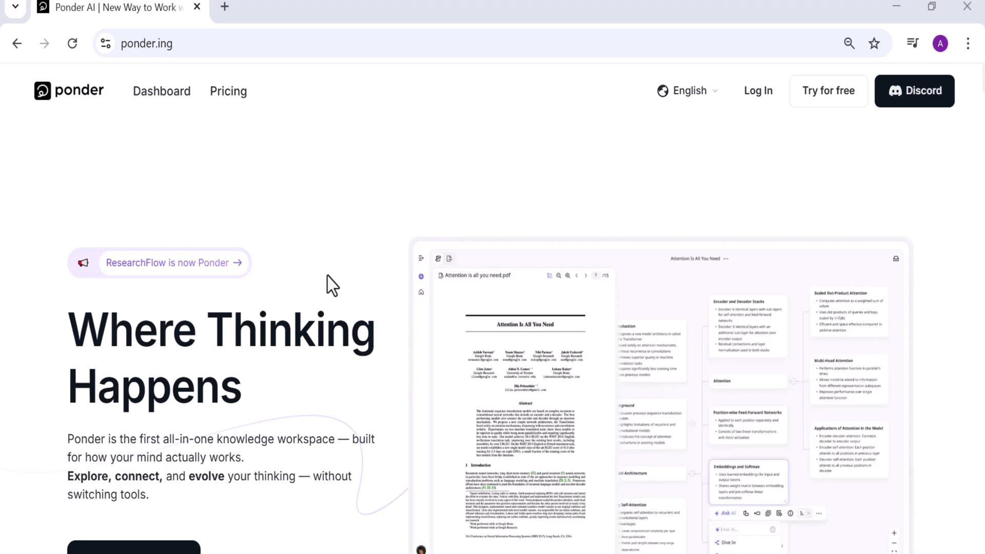
mouse_move(332, 288)
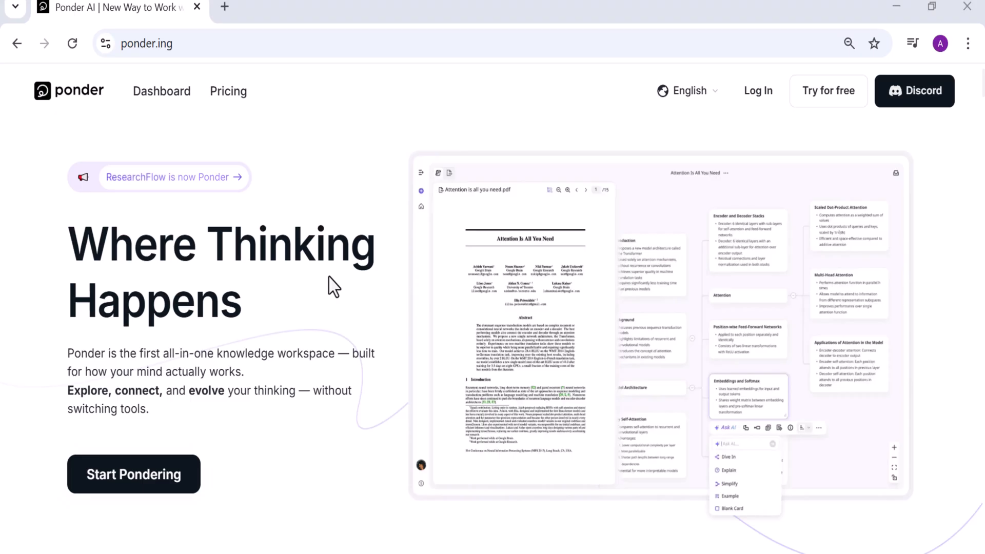
mouse_move(333, 276)
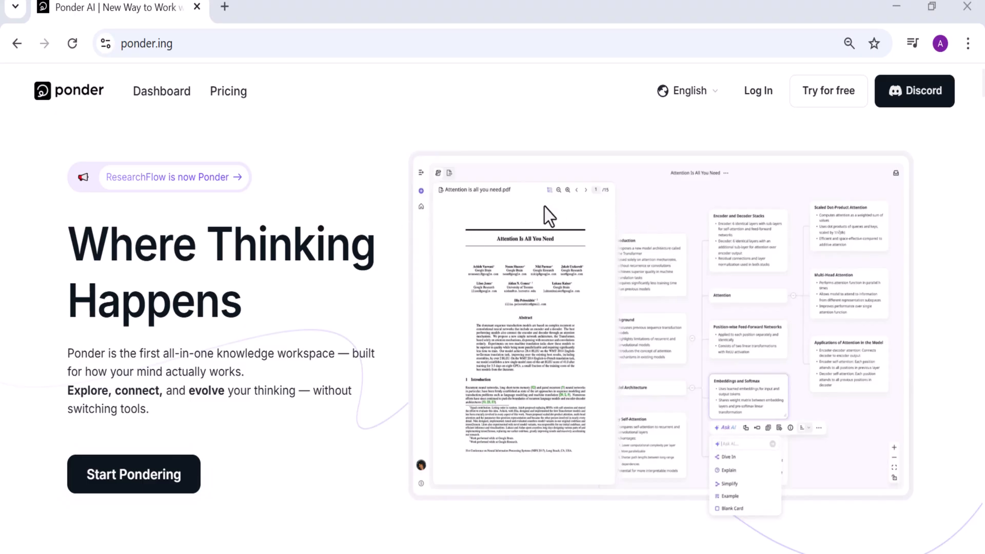
mouse_move(278, 108)
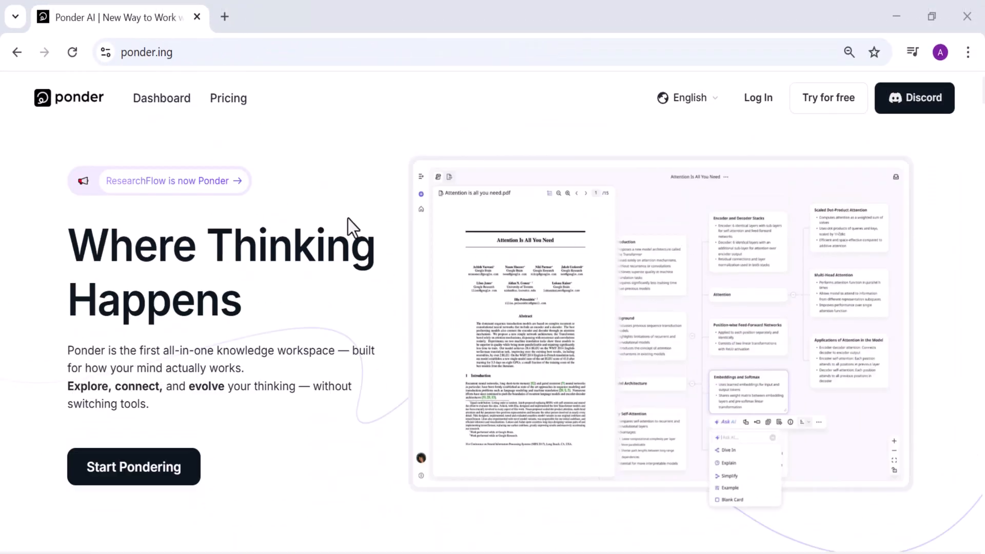
Scroll the ponder.ing homepage through the feature tabs and cards to 'How people are using Ponder'
scroll("down", 3)
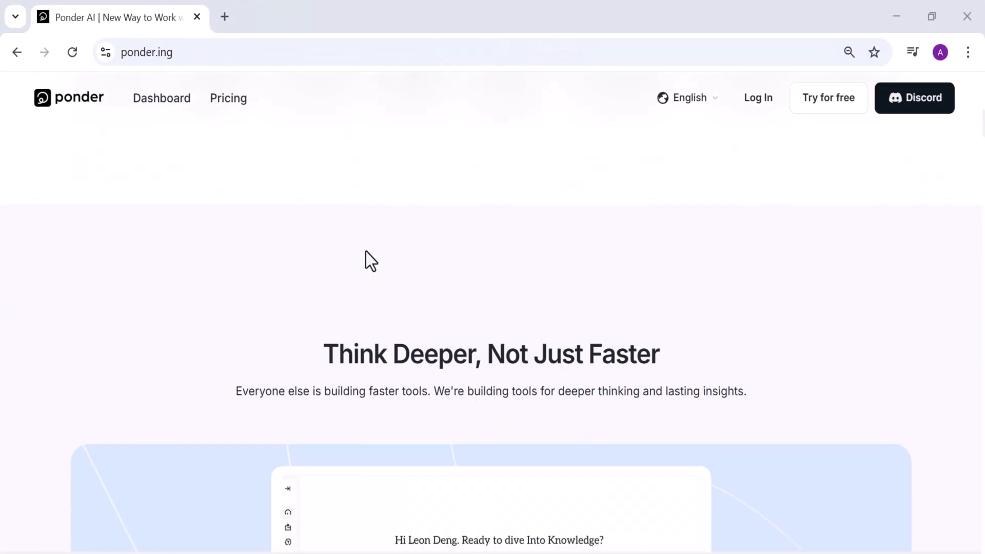
scroll("down", 3)
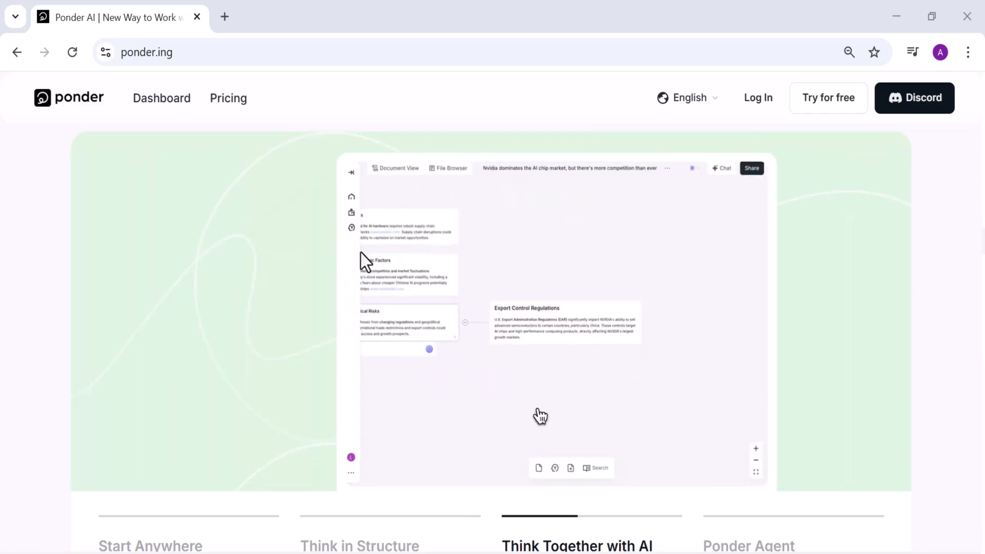
left_click(748, 545)
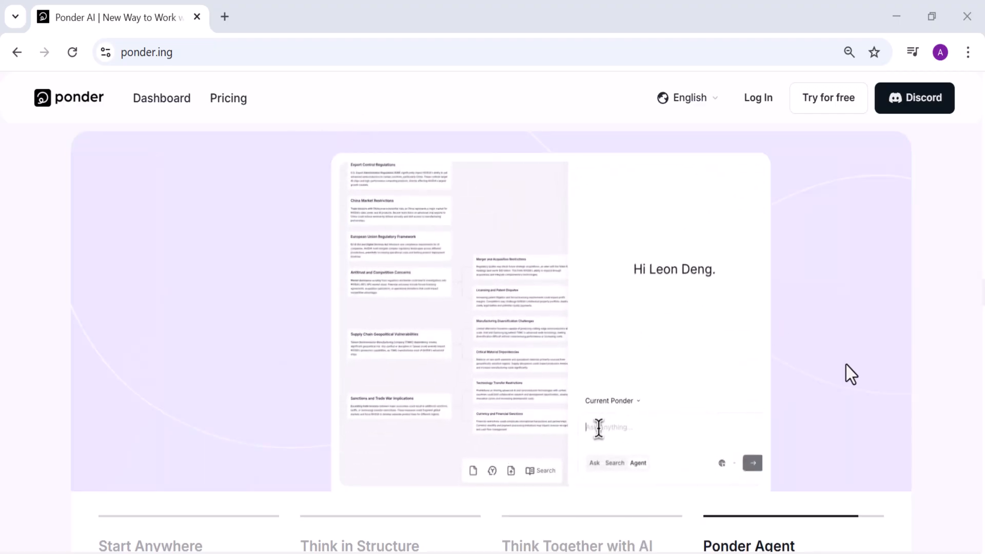
scroll("down", 3)
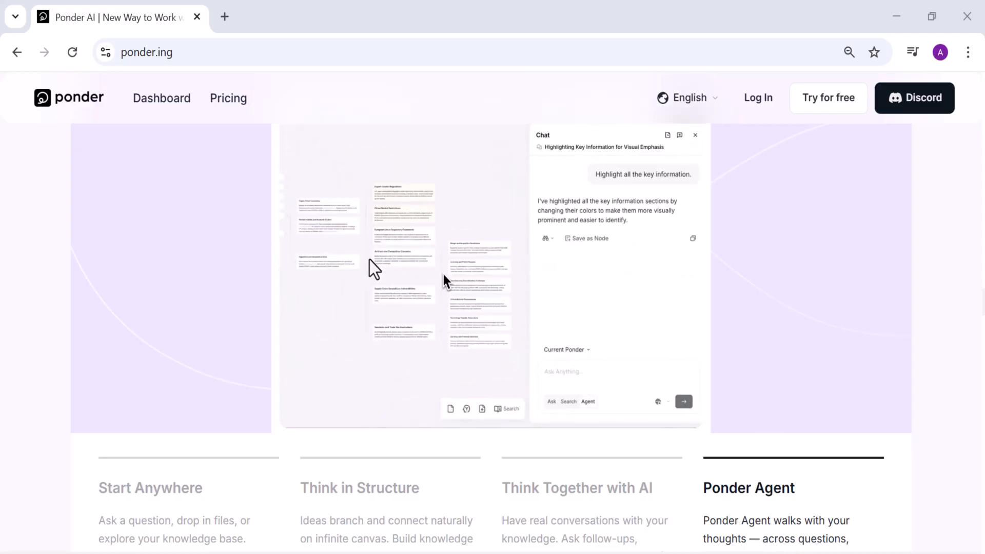
scroll("down", 3)
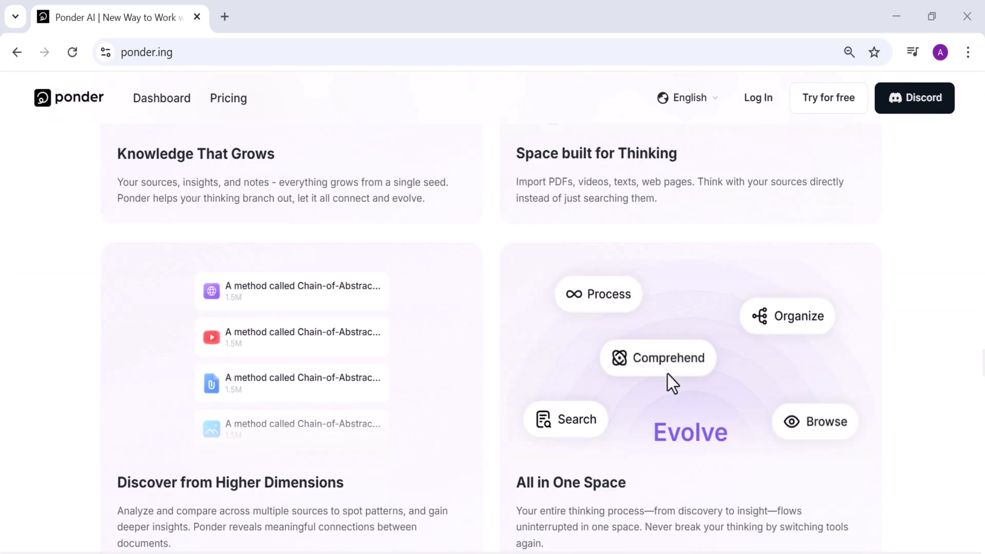
scroll("down", 3)
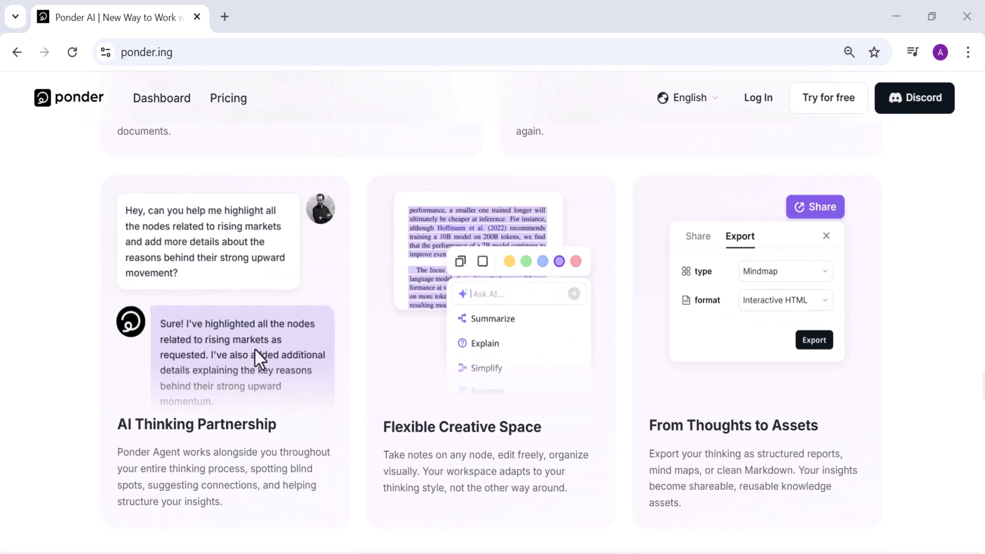
scroll("down", 3)
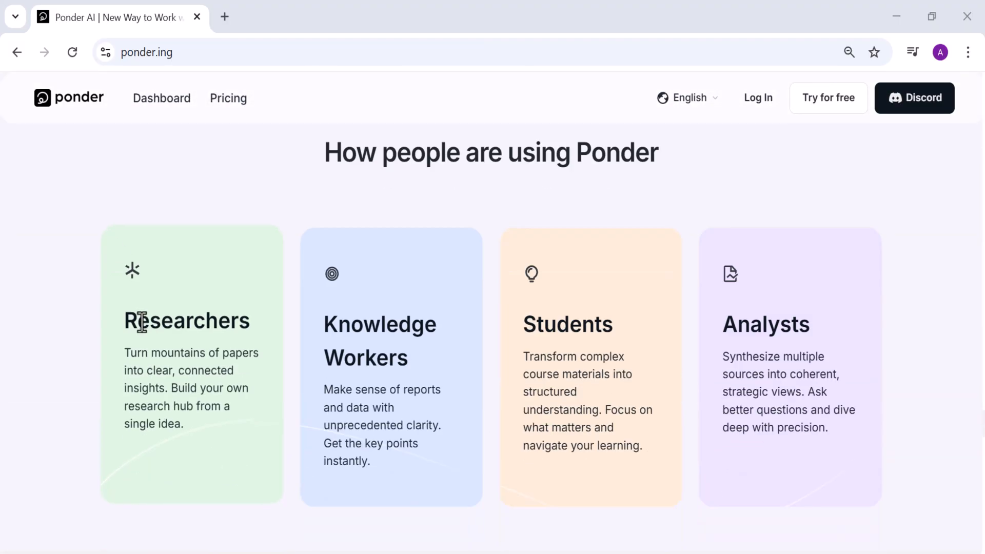
scroll("down", 3)
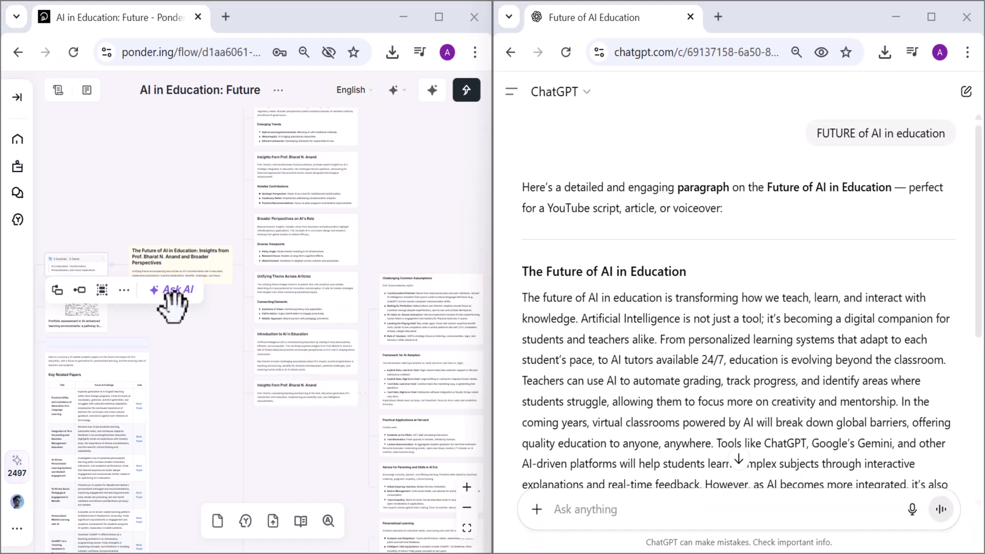
mouse_move(220, 389)
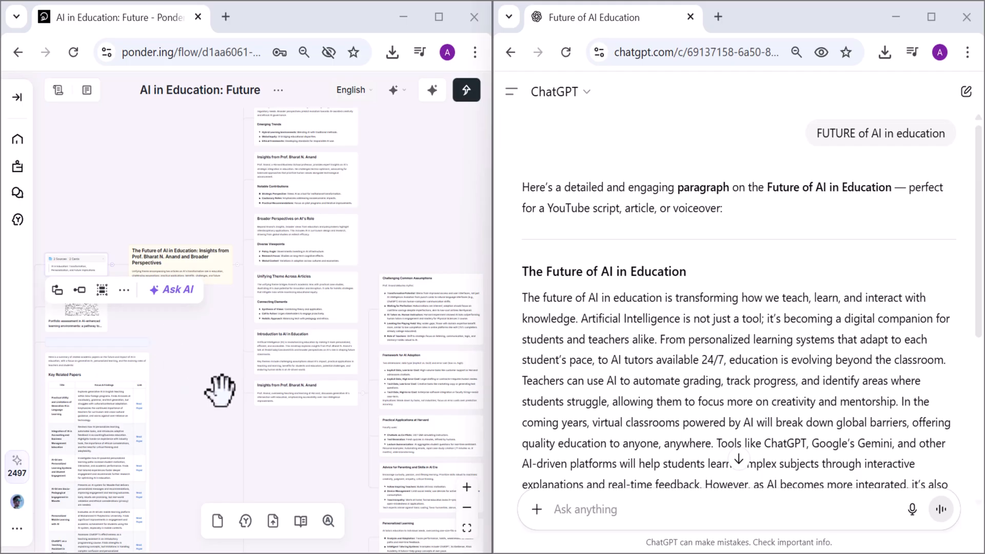
mouse_move(251, 350)
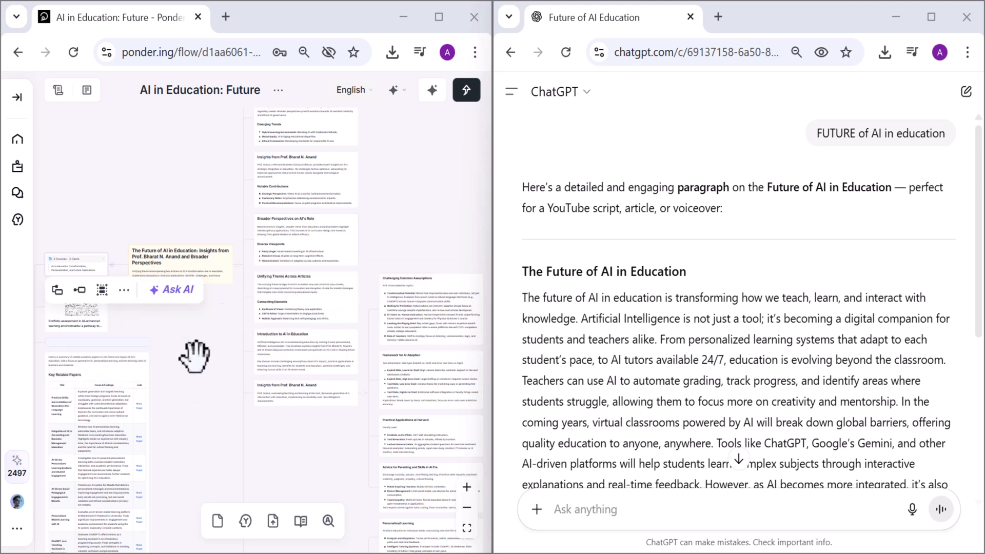
mouse_move(193, 383)
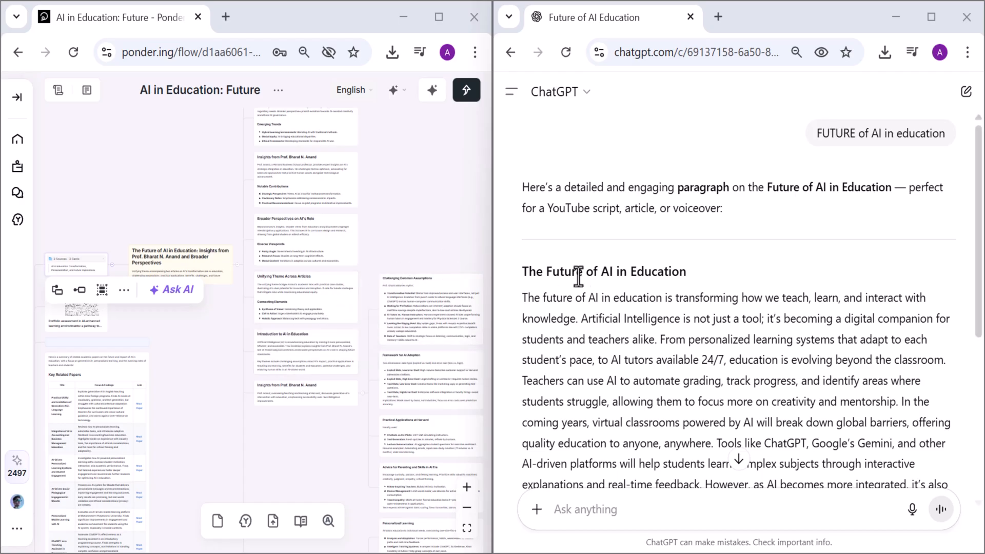
mouse_move(556, 468)
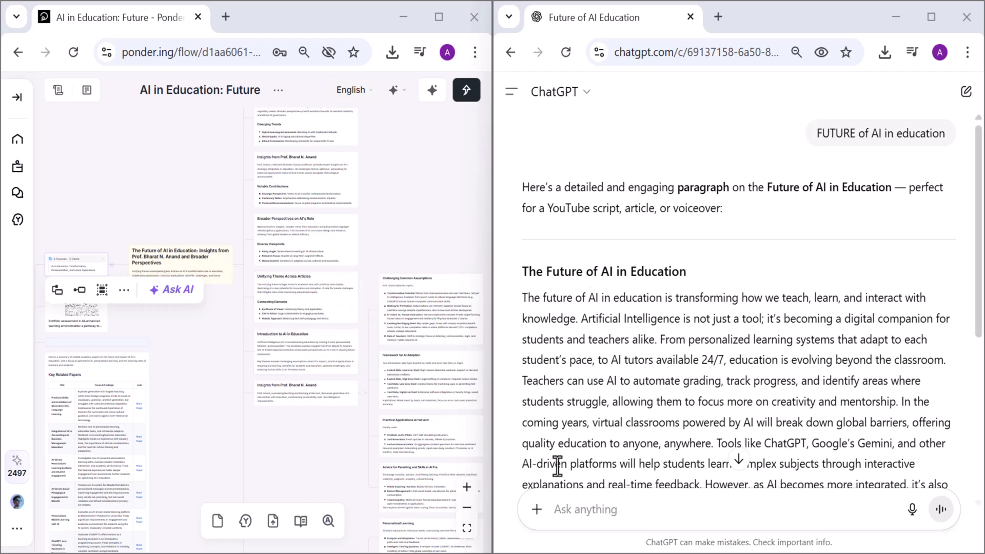
mouse_move(838, 450)
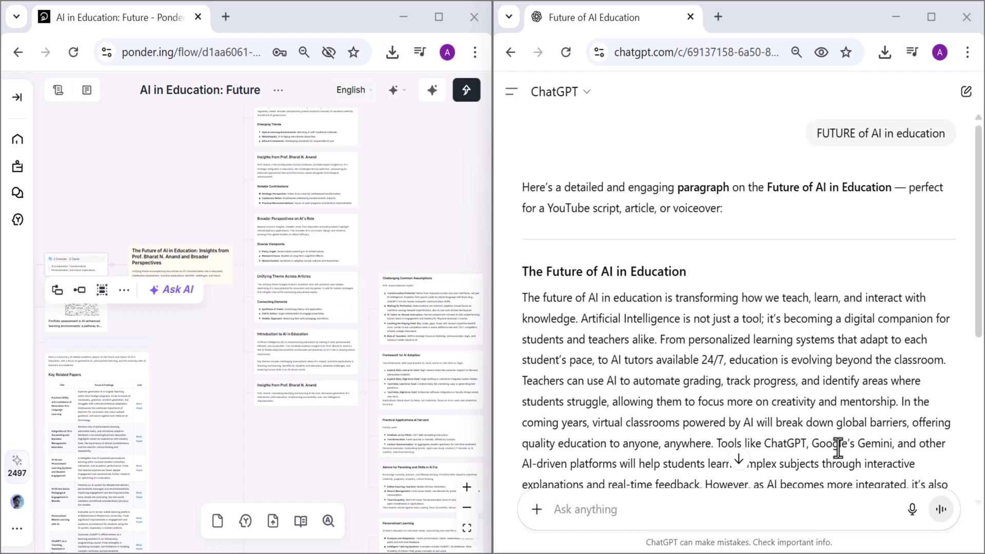
mouse_move(619, 421)
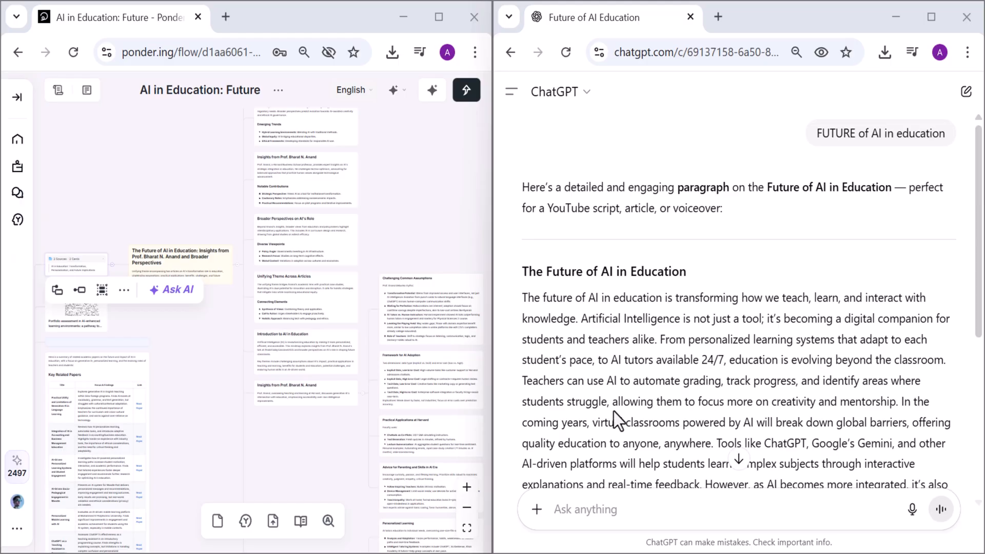
mouse_move(602, 405)
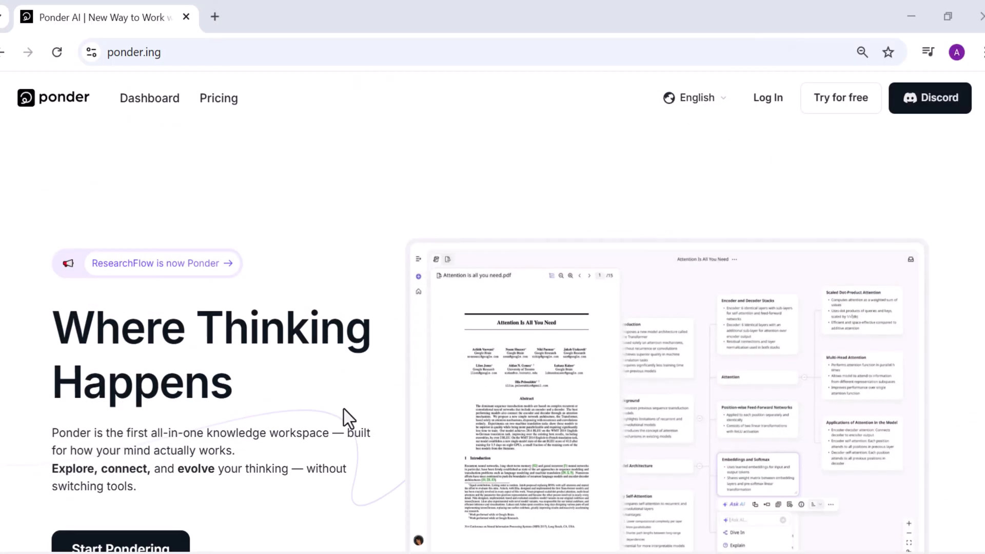
Open the Log In page from the header and sign in to the Ponder account
left_click(766, 98)
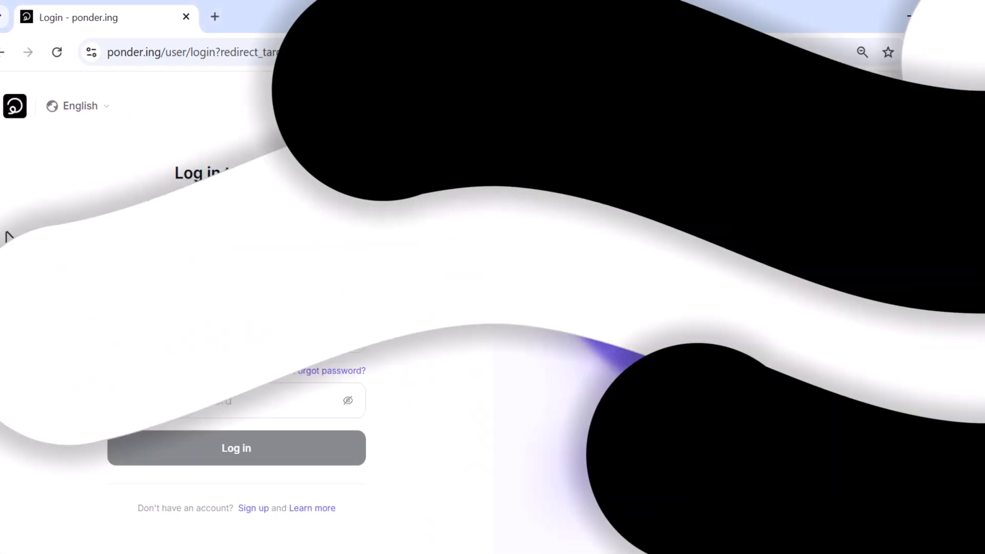
left_click(236, 448)
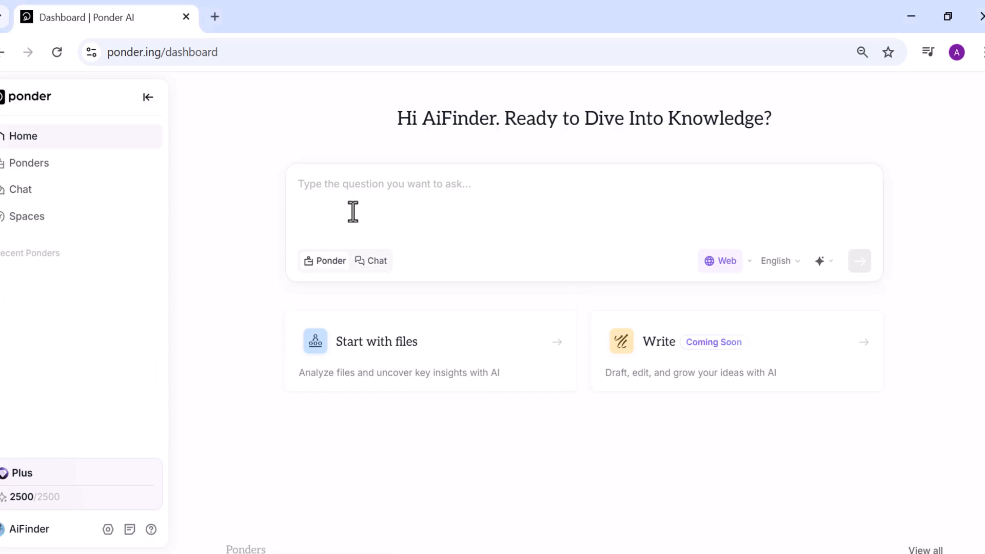
mouse_move(349, 199)
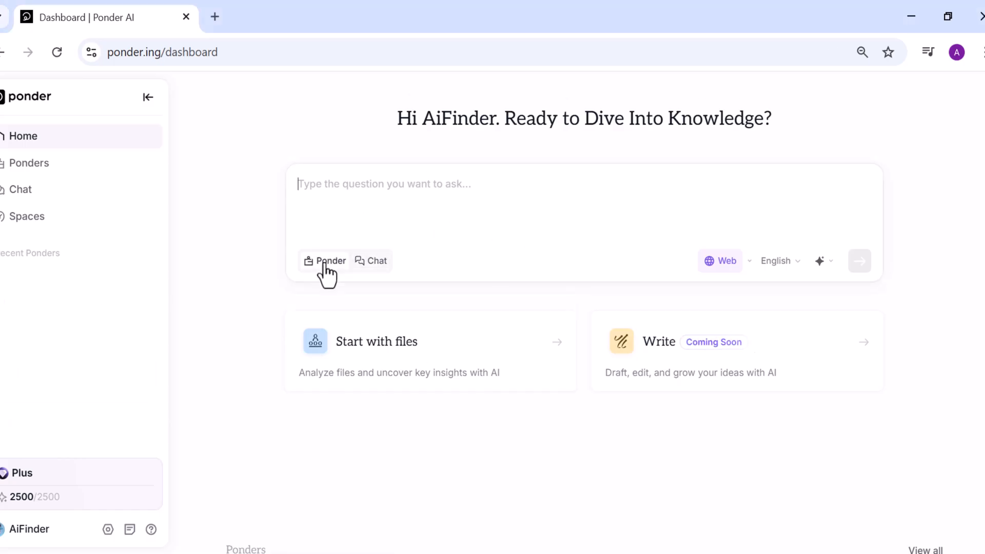
mouse_move(373, 271)
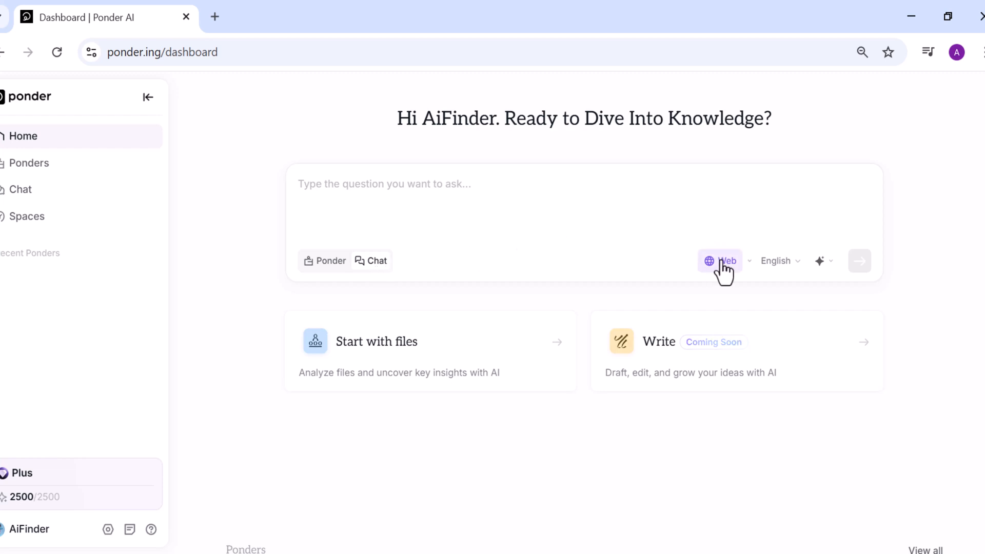
Set the question box source to Web and review the available AI models
left_click(720, 260)
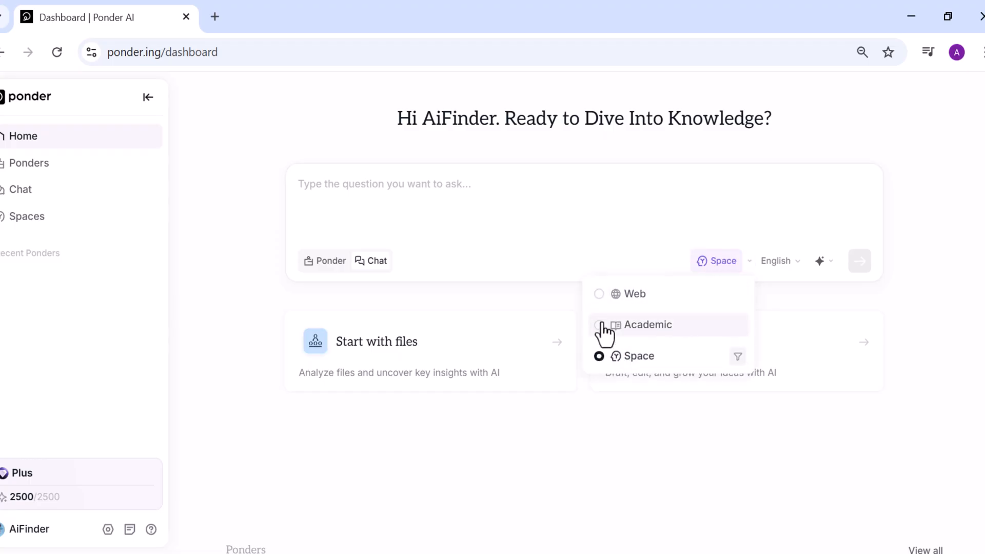
left_click(634, 293)
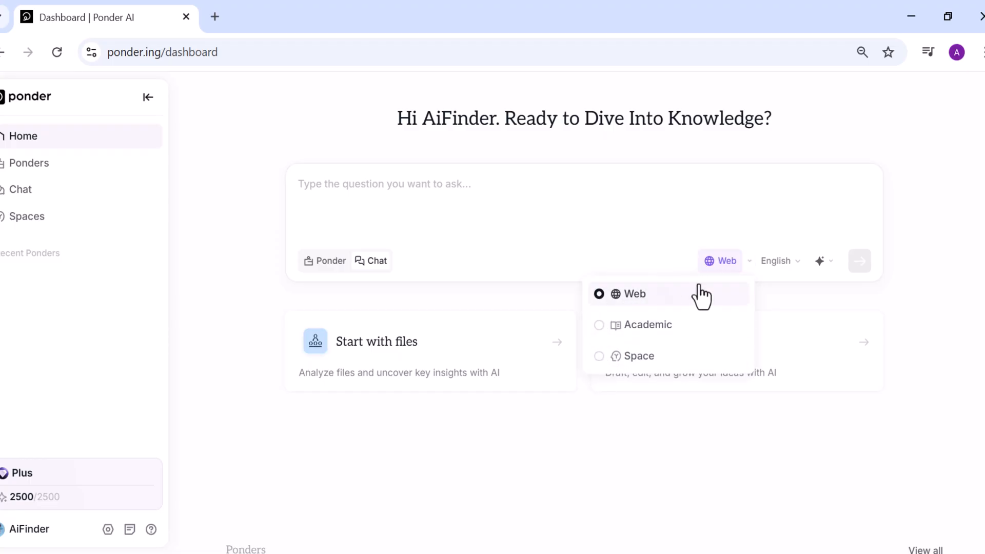
left_click(819, 261)
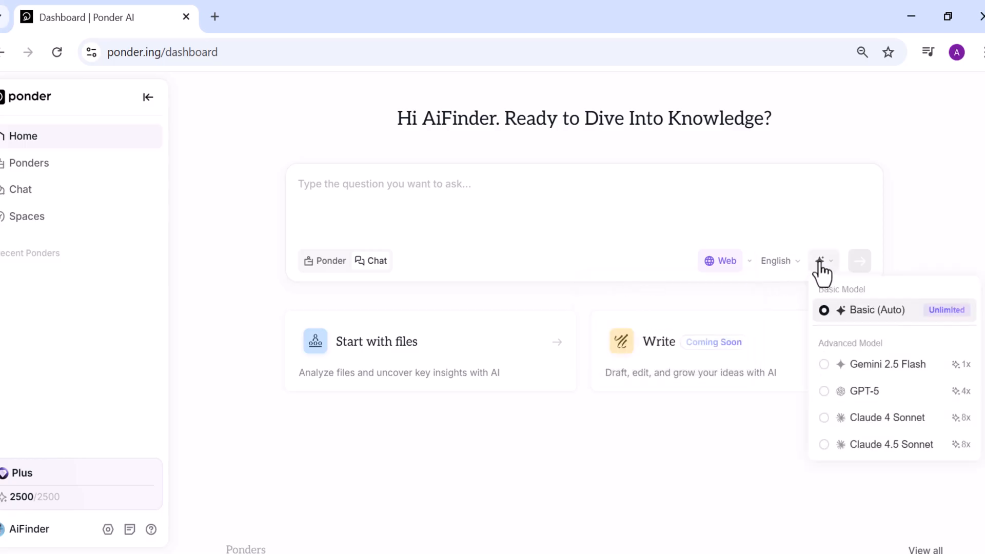
mouse_move(832, 373)
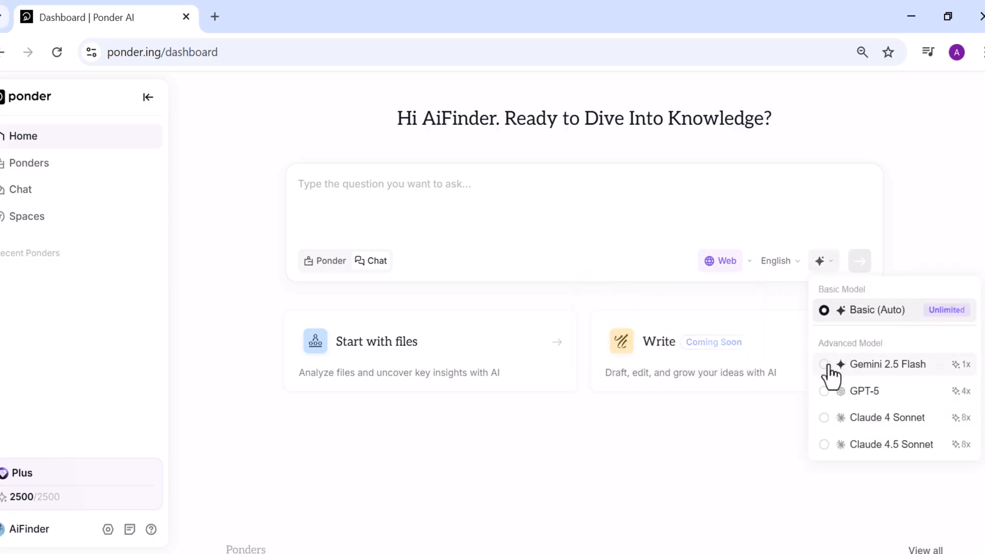
mouse_move(828, 447)
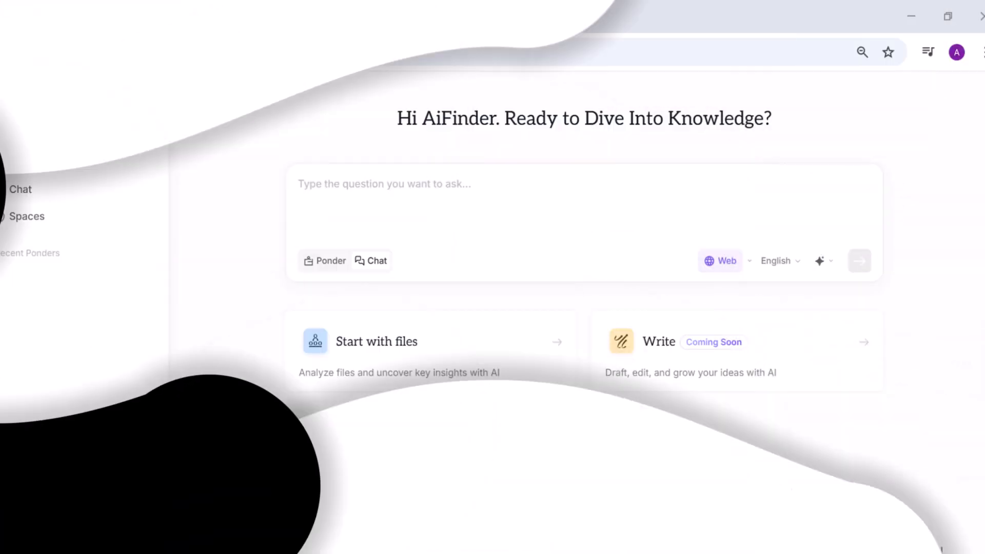
Open the Analysis upload dialog via the Start with files card
left_click(376, 341)
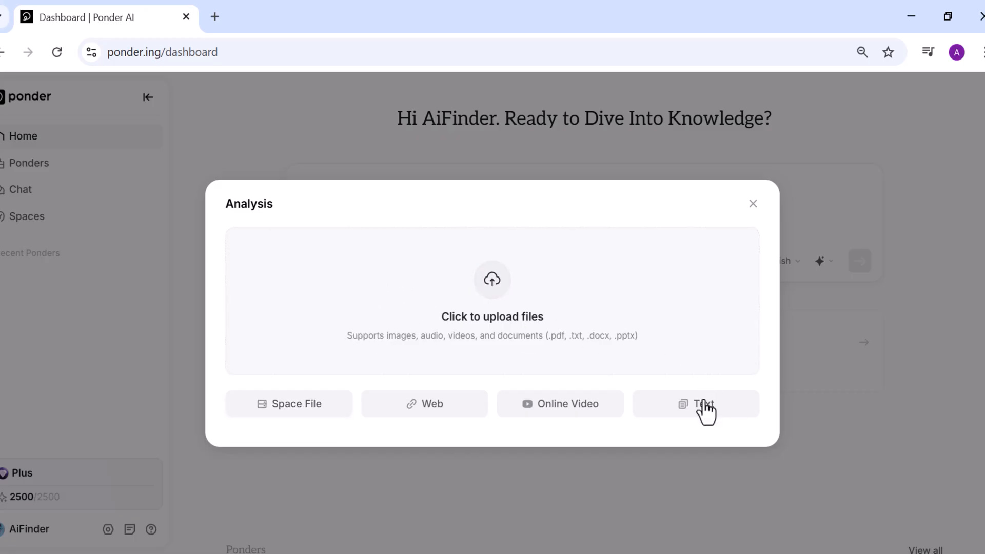
mouse_move(404, 413)
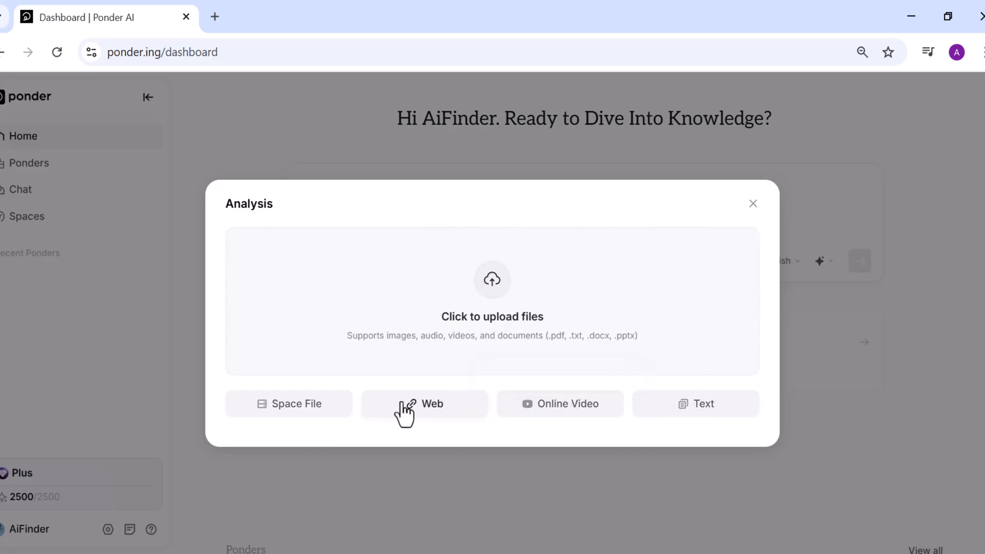
mouse_move(785, 232)
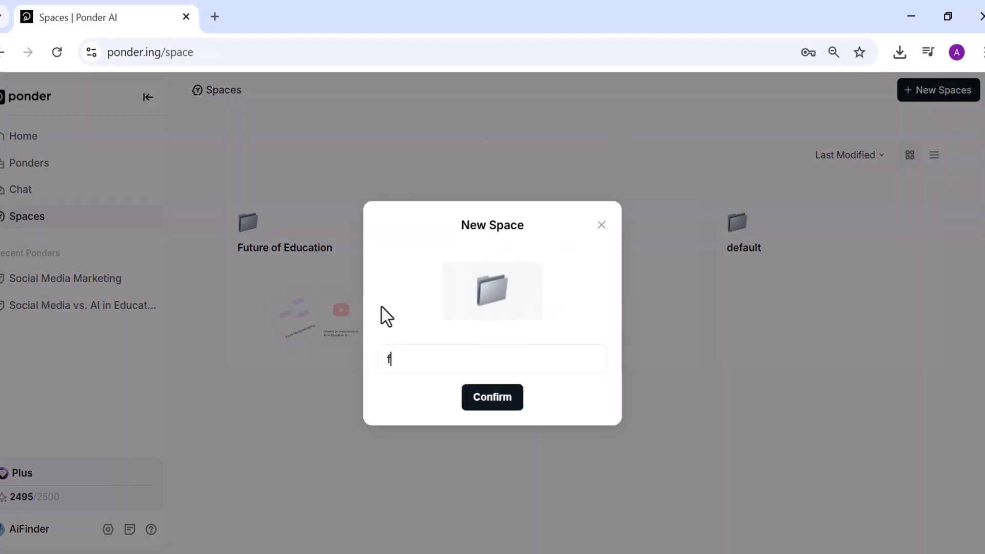
Name the new space 'future of AI in education' and confirm it
type("uture of AI in education")
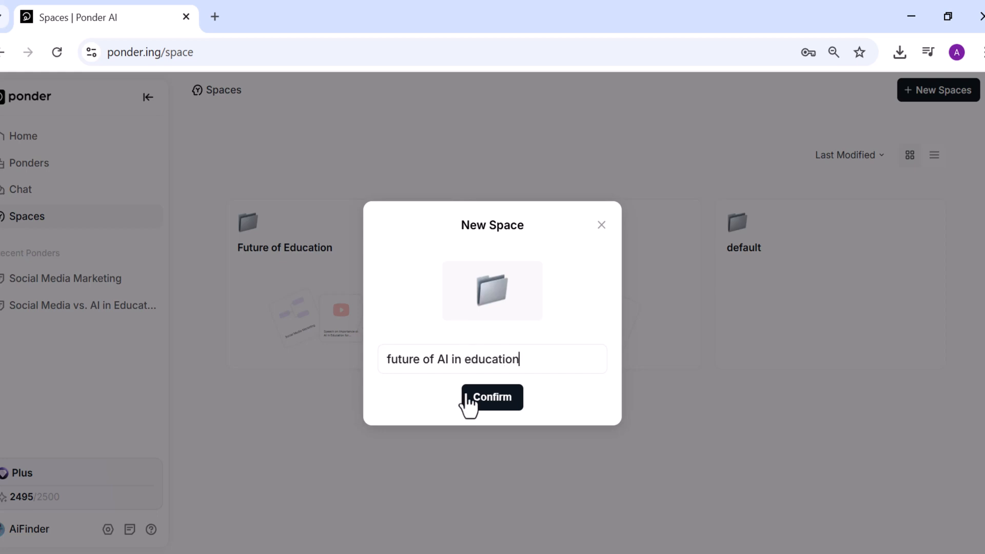
left_click(491, 396)
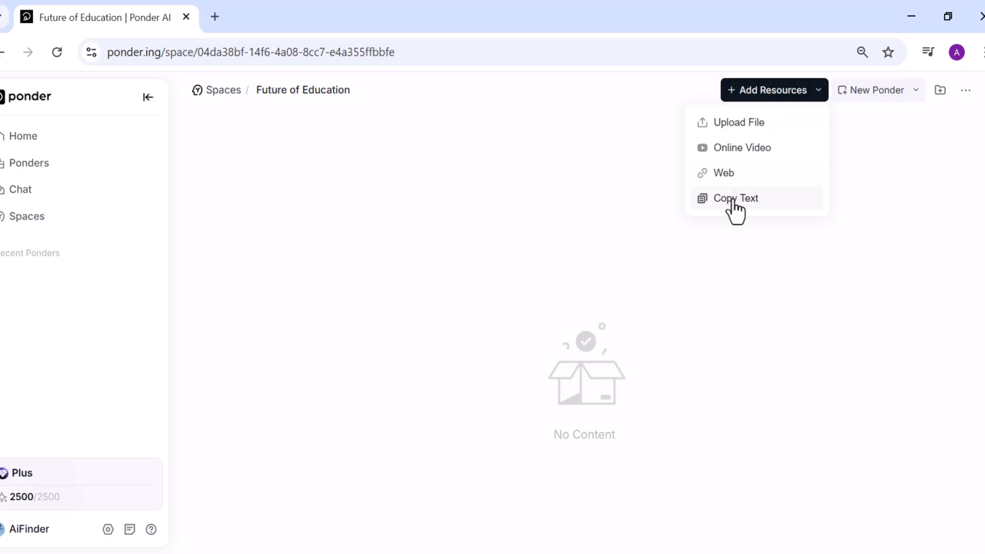
Upload Future_of_AI_in_Education.docx from Downloads into the space
left_click(738, 122)
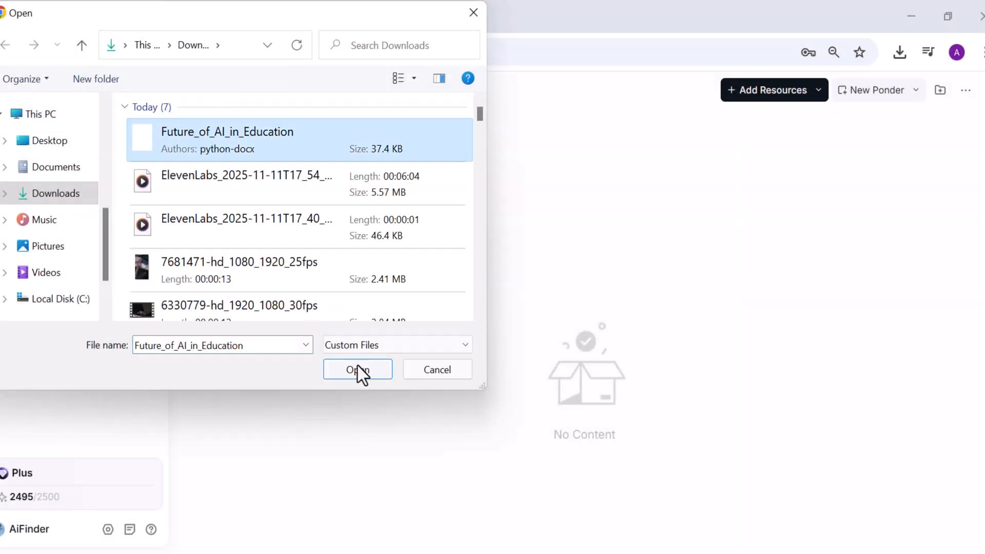
left_click(358, 369)
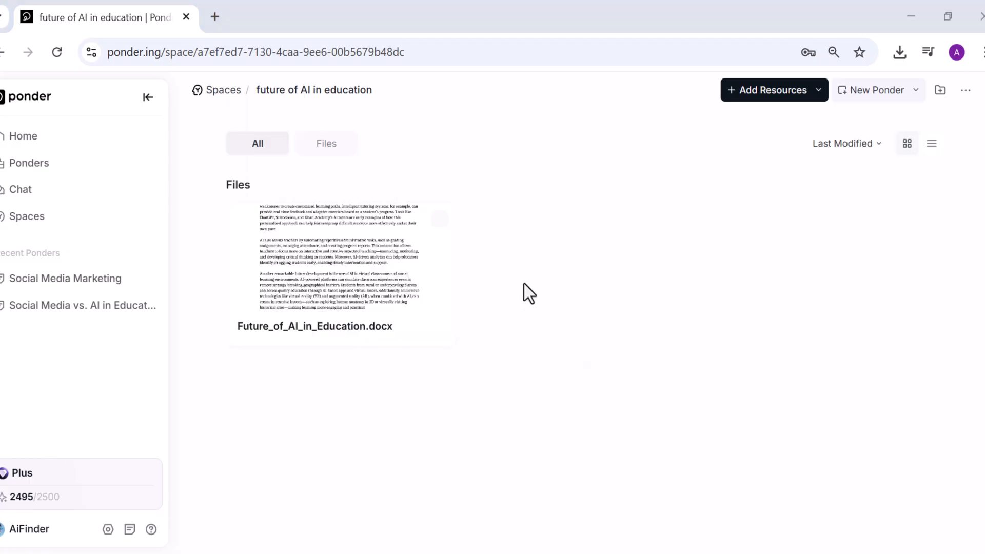
left_click(772, 89)
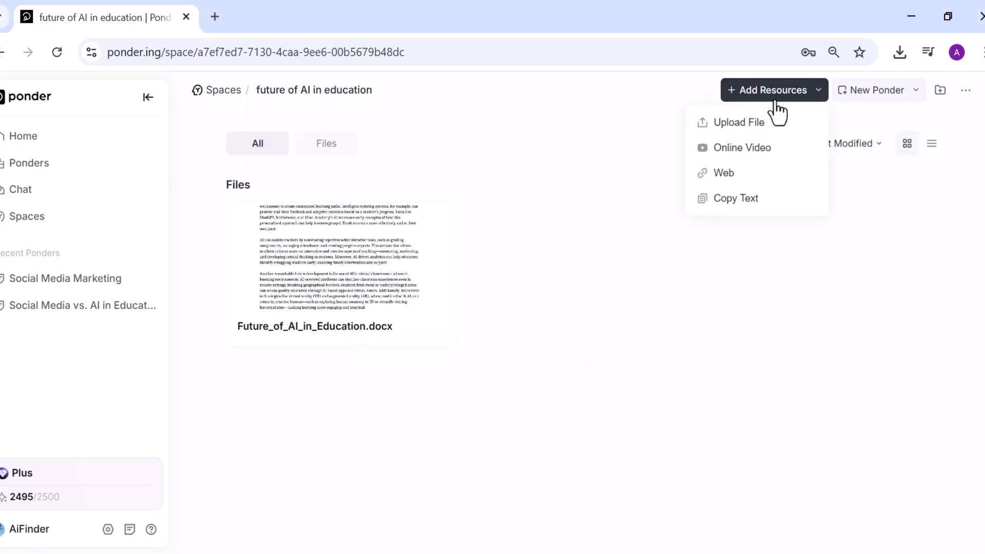
Add the 'AI In Education: Shaping The…' YouTube video as an online video resource
left_click(741, 147)
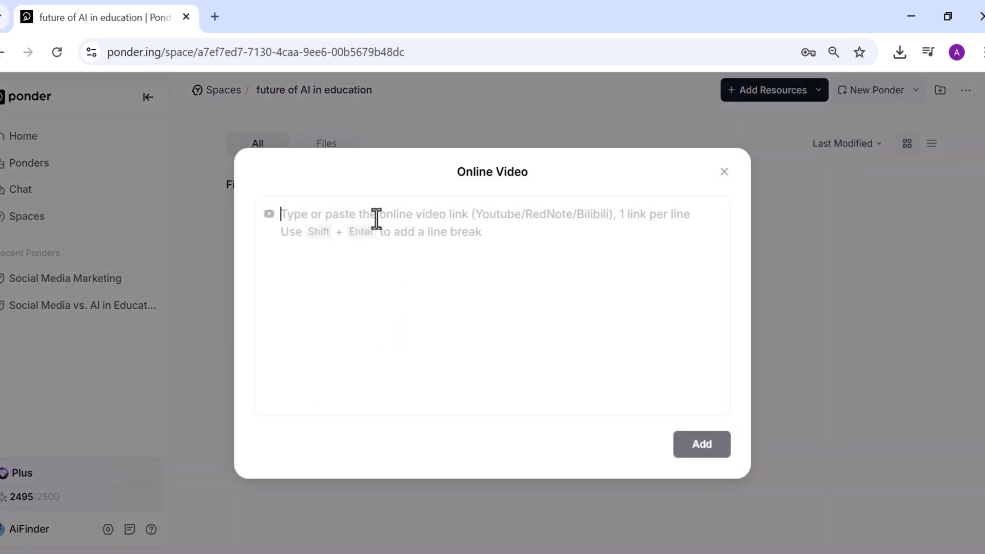
left_click(701, 444)
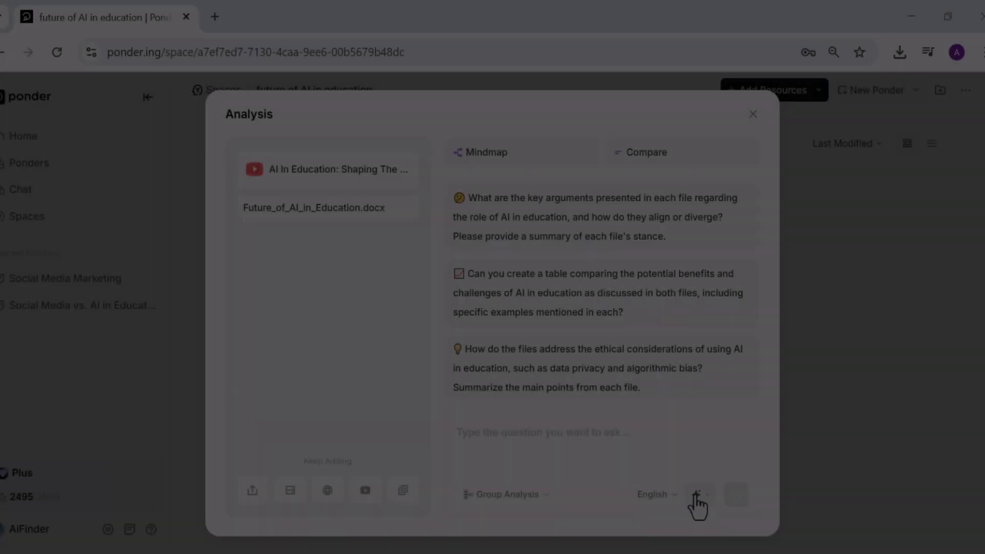
Generate the 'AI in Education: Future' mind map from the video and document
left_click(697, 494)
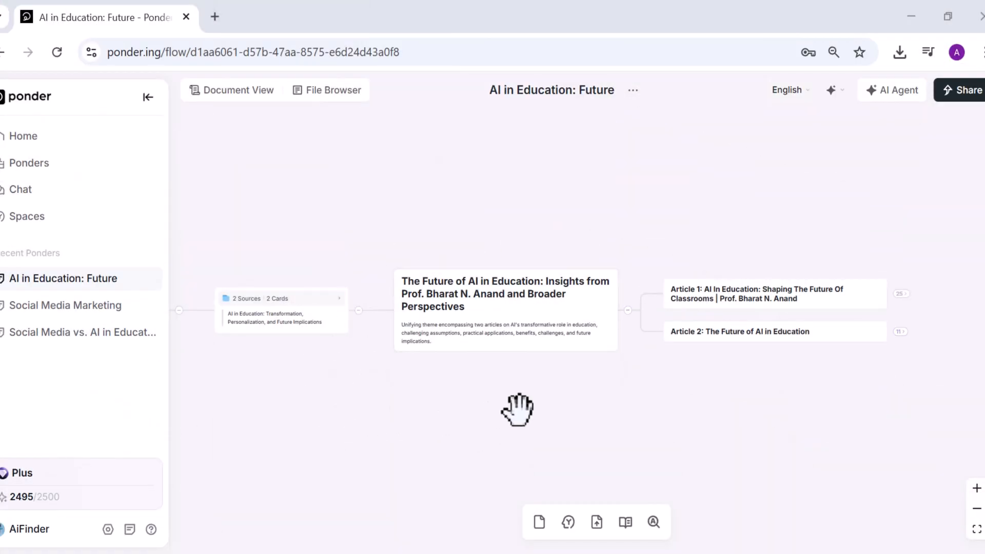
mouse_move(638, 406)
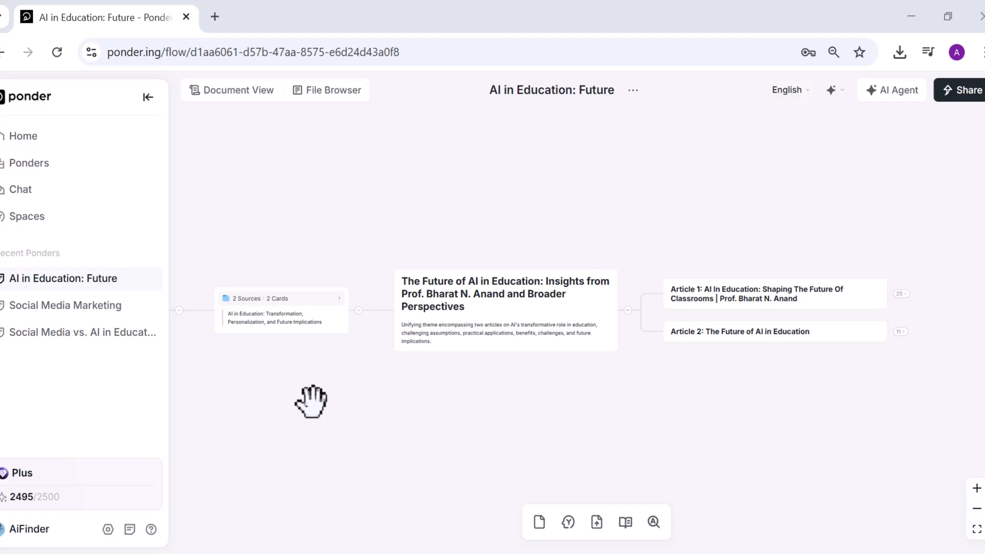
Select the central summary card and bring up Ask AI on it
left_click(504, 310)
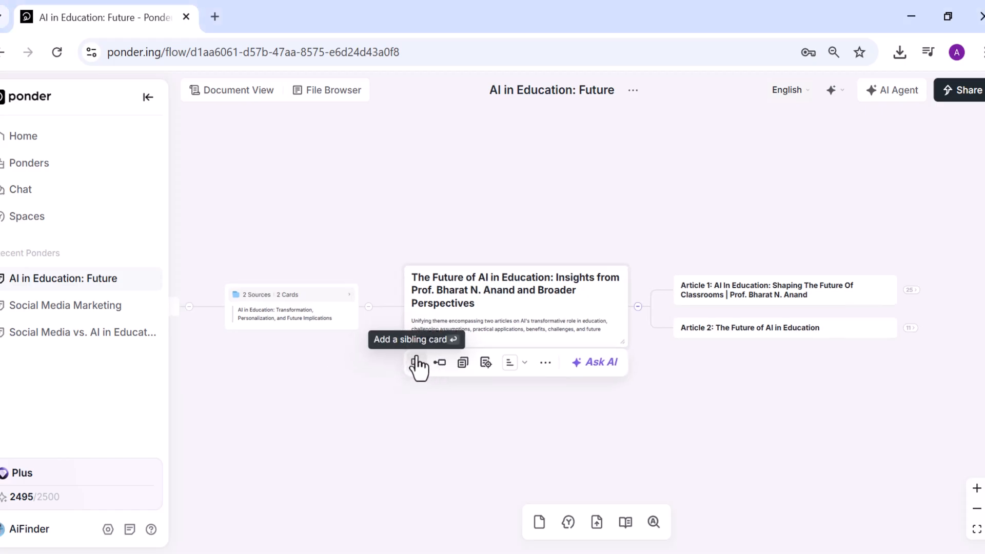
mouse_move(462, 362)
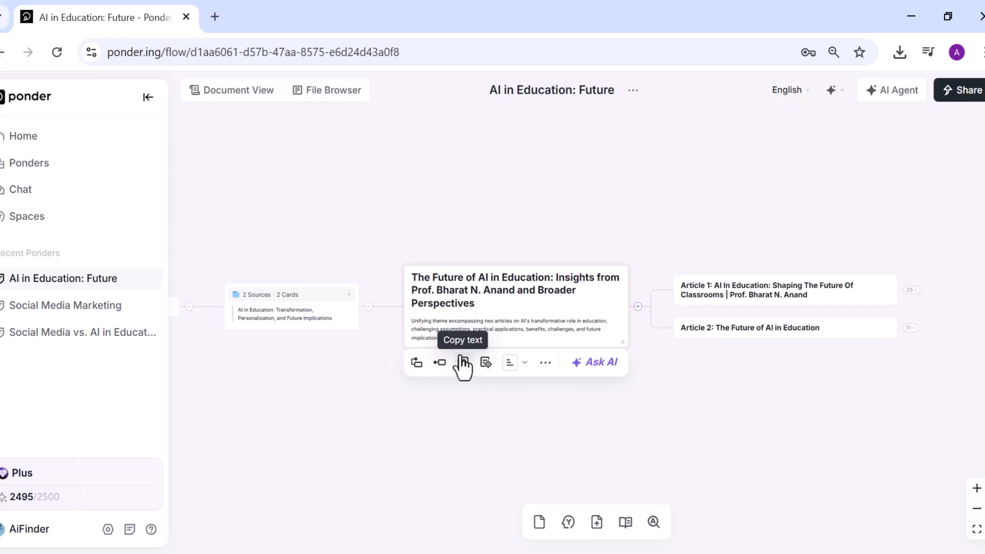
left_click(509, 361)
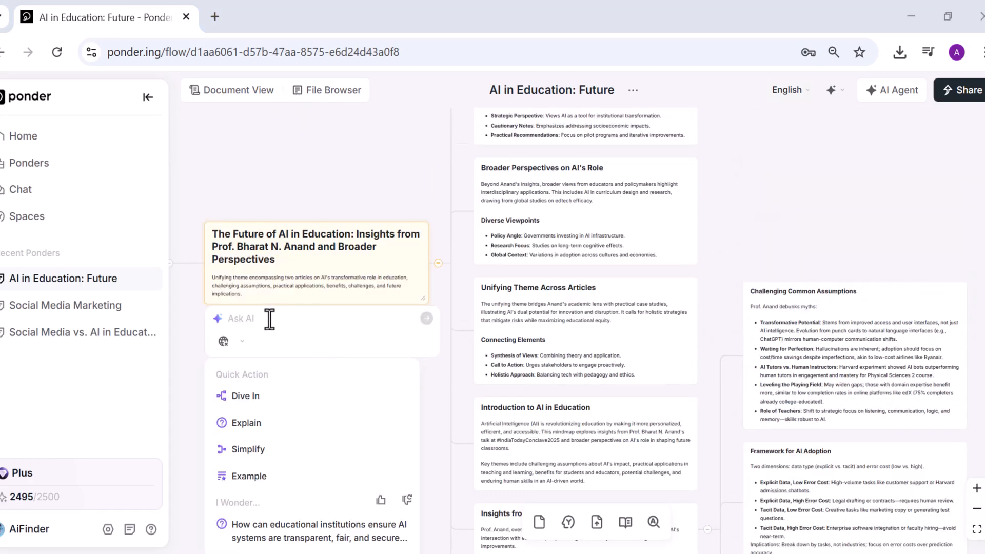
Click the canvas outside the Ask AI prompt to dismiss it
left_click(234, 341)
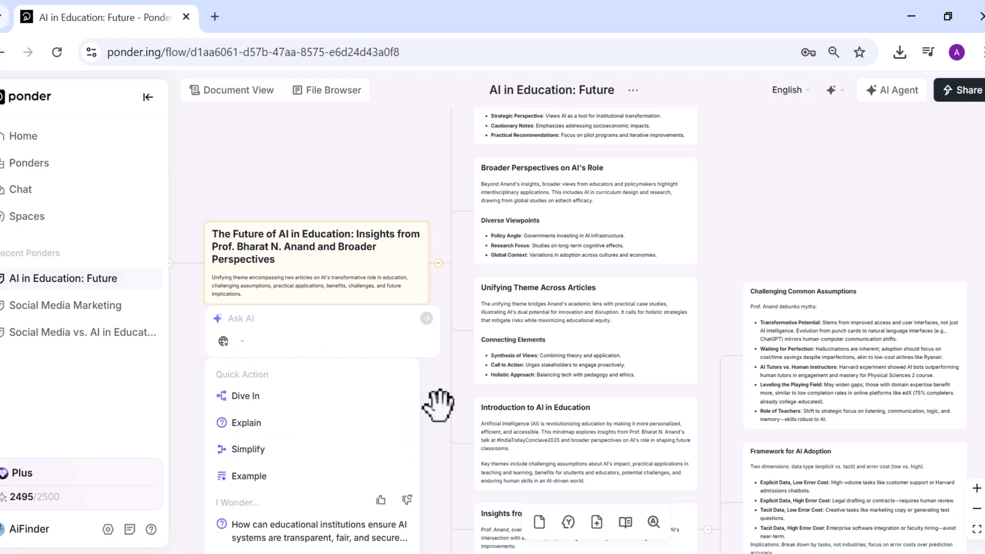
left_click(245, 382)
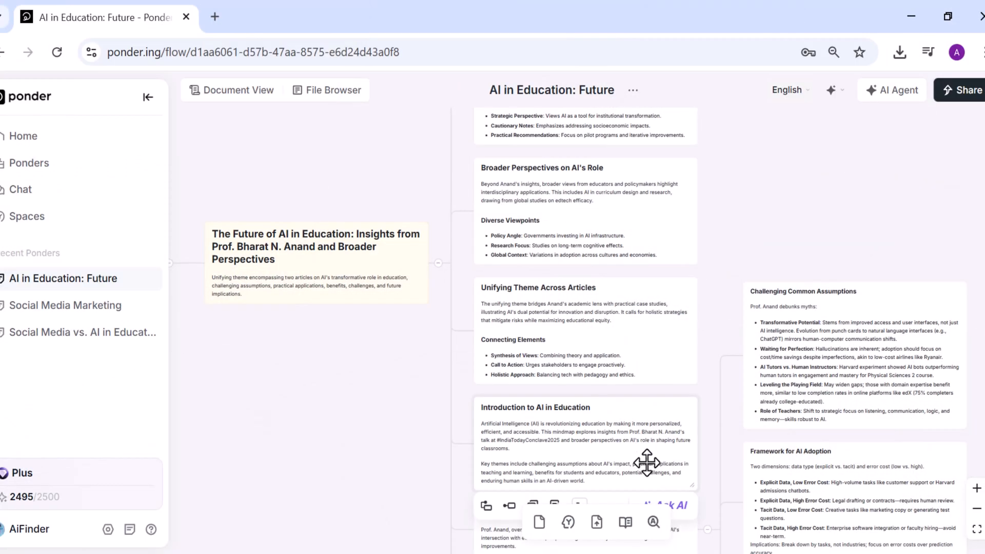
mouse_move(653, 522)
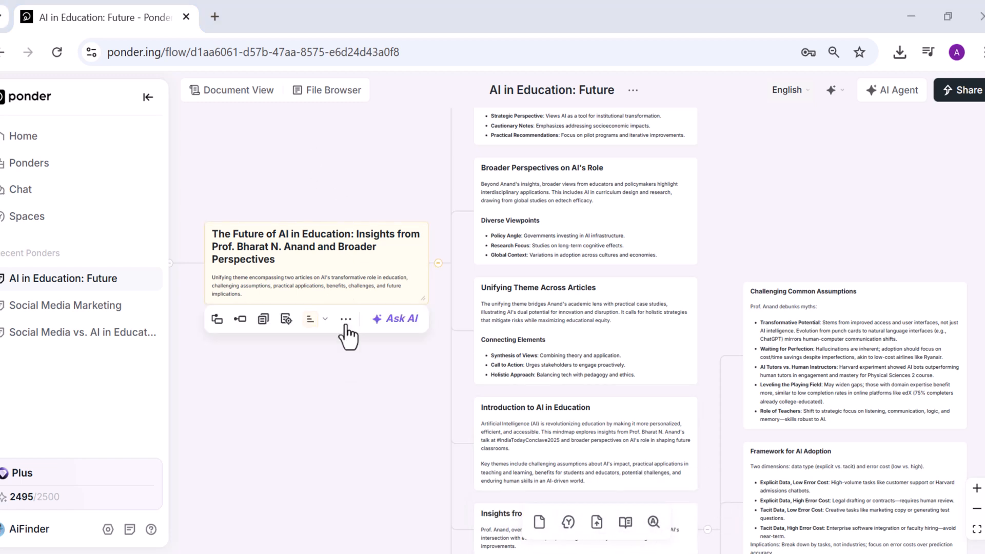
Search academic papers for 'Future of AI' and add the portfolio assessment paper as a card
left_click(623, 522)
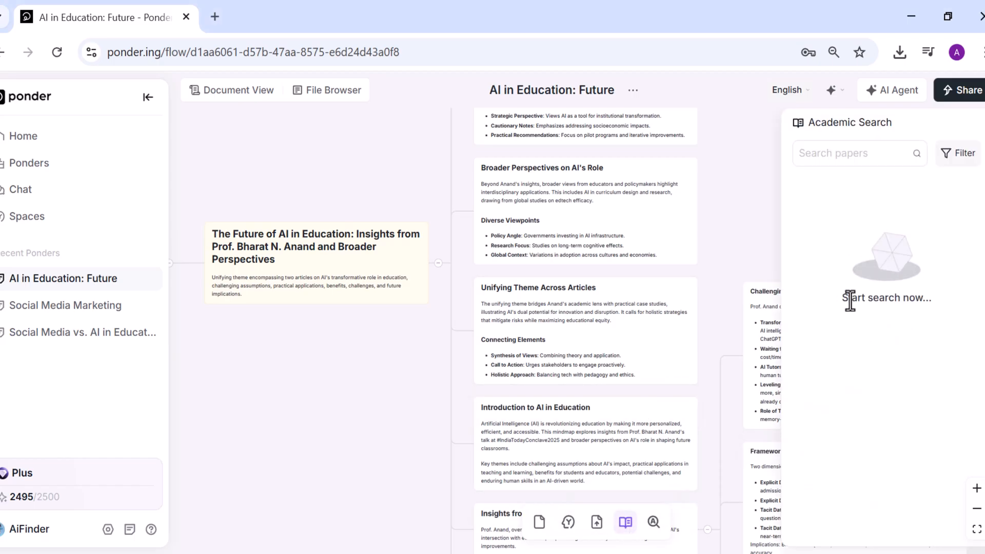
mouse_move(860, 379)
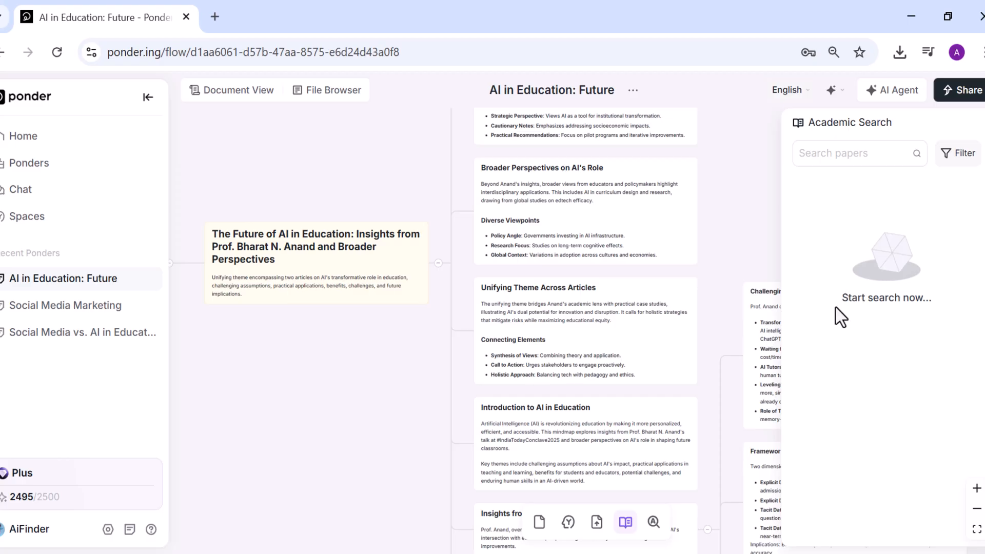
type("Future of AI in Educatio")
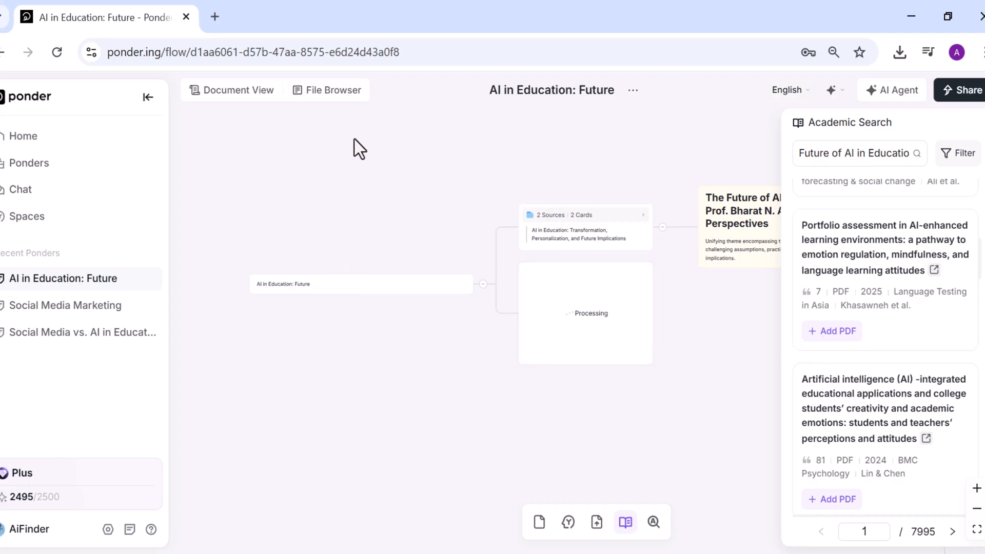
mouse_move(436, 415)
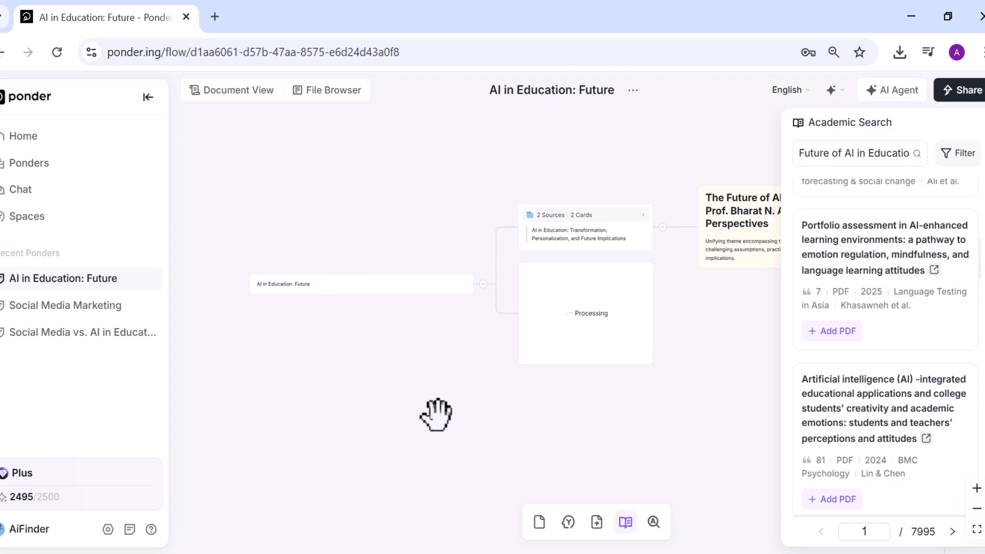
left_click(831, 331)
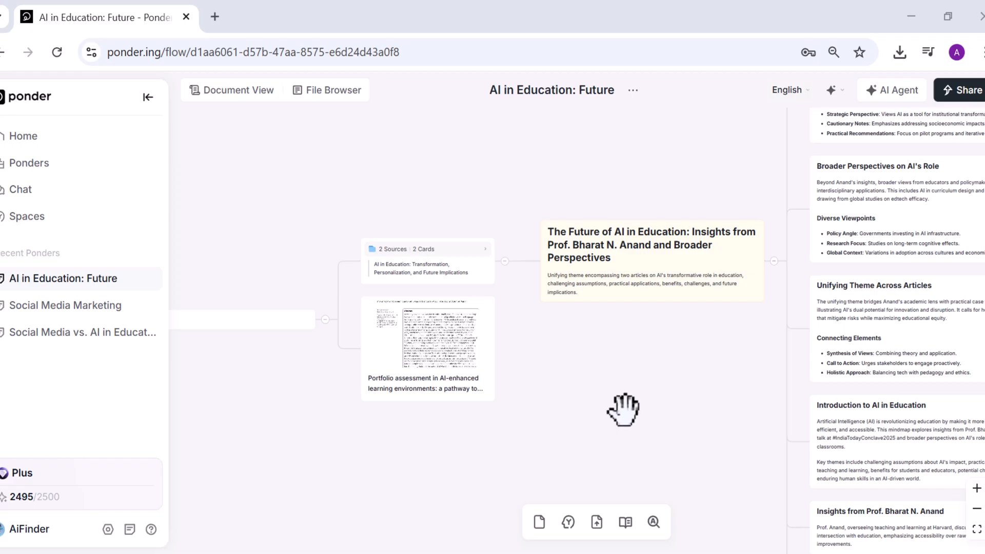
mouse_move(727, 358)
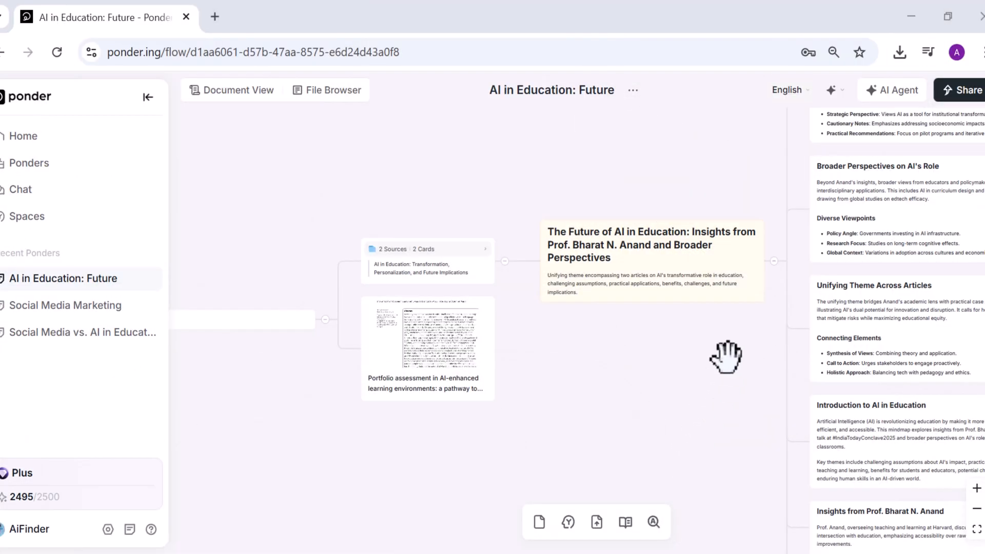
mouse_move(727, 394)
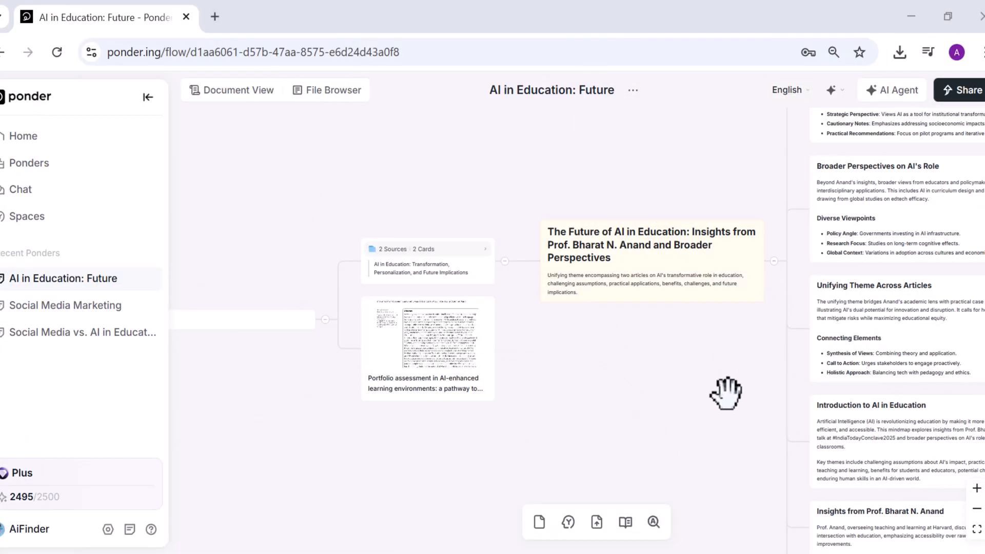
mouse_move(734, 361)
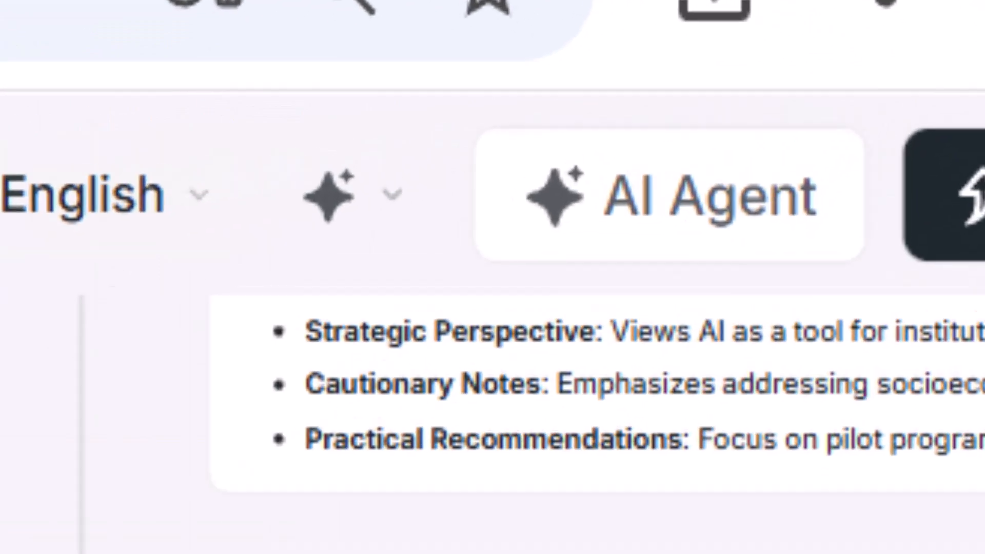
Ask the AI Agent to summarize related papers and save its answer, with the key papers table, as a node
left_click(898, 90)
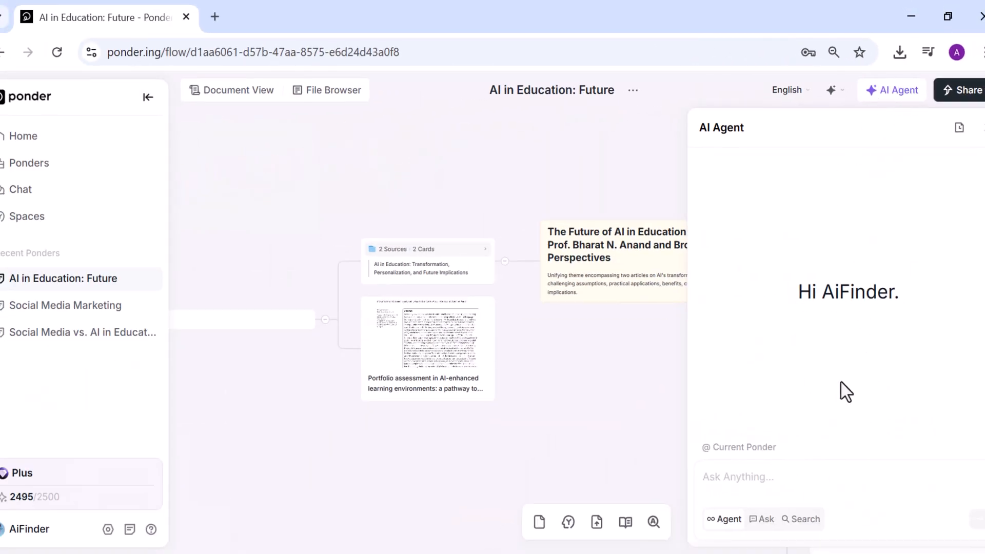
mouse_move(538, 522)
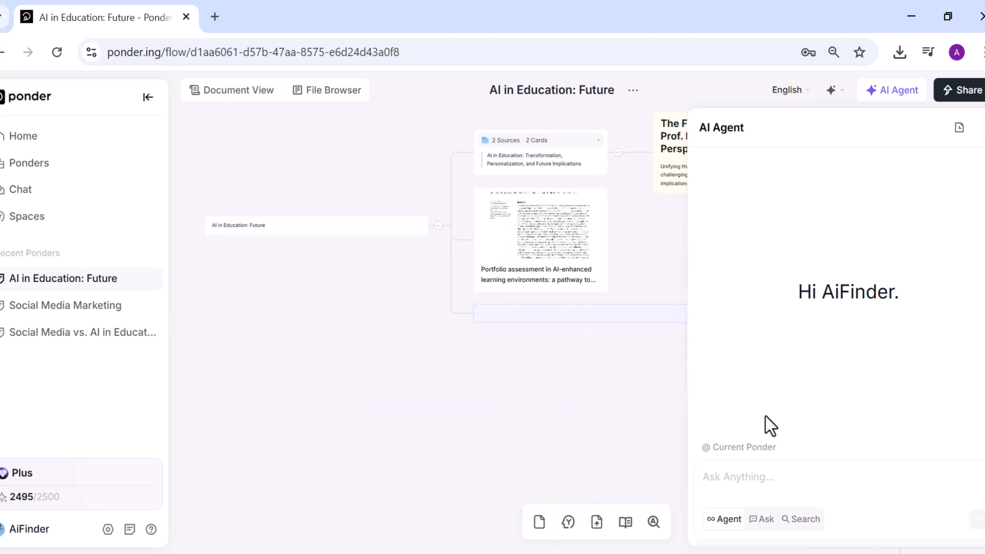
mouse_move(260, 75)
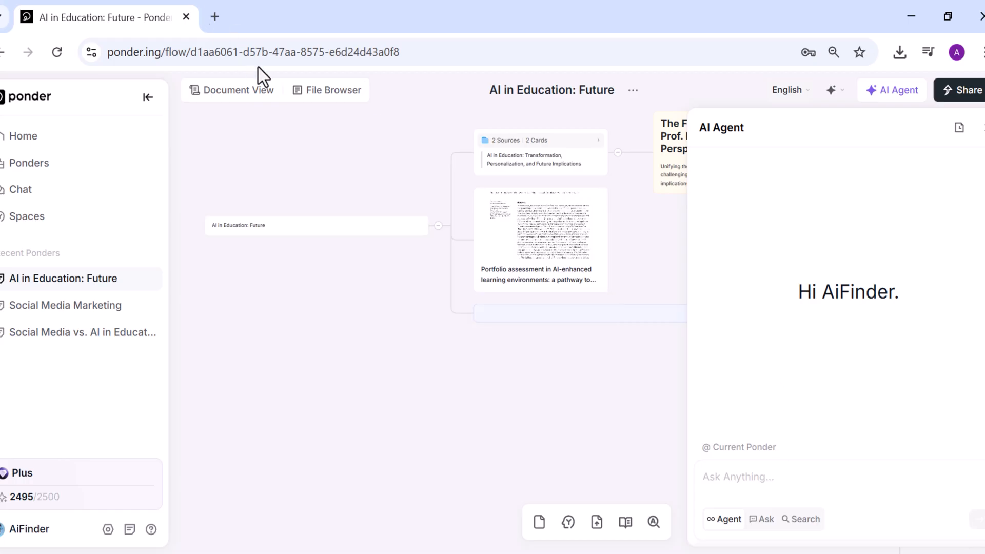
mouse_move(785, 358)
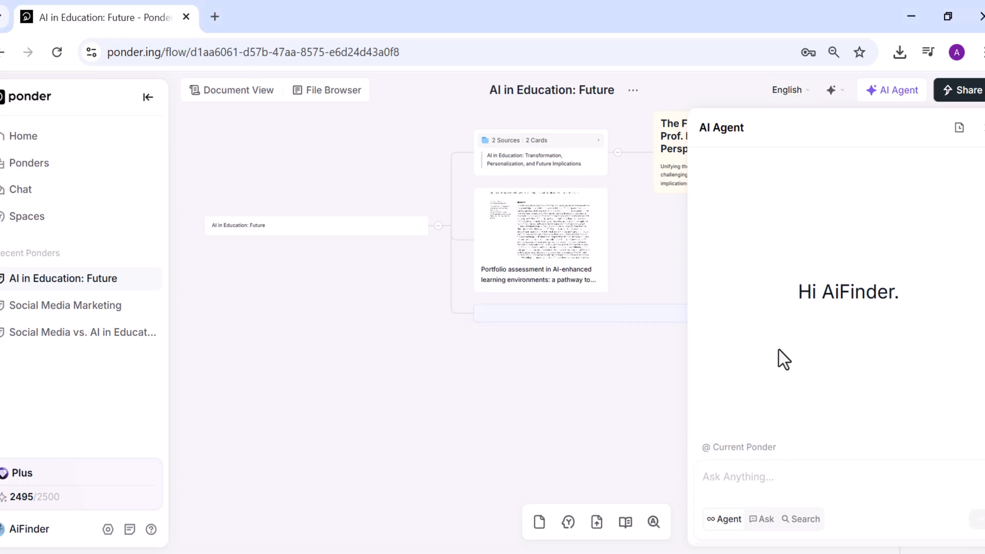
type("summarize all m")
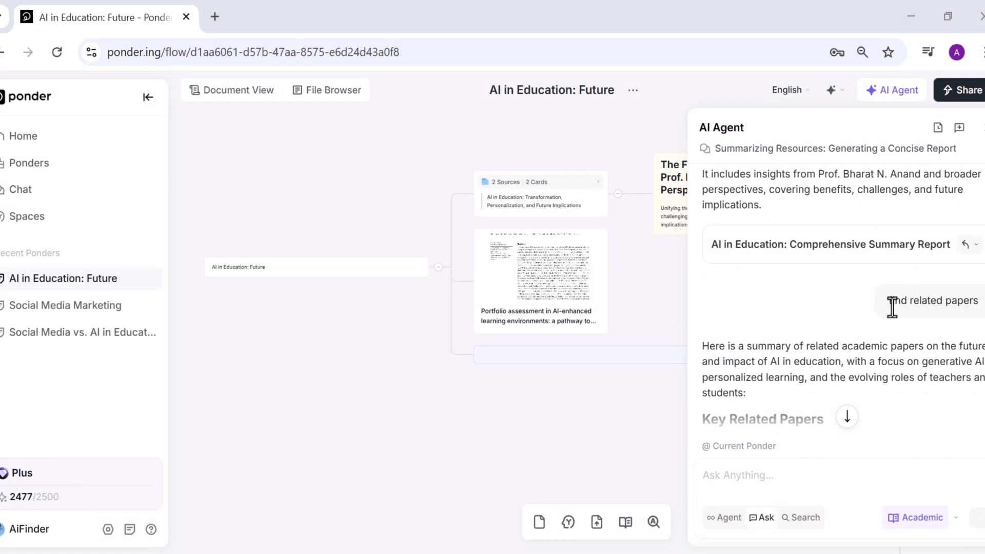
scroll("down", 3)
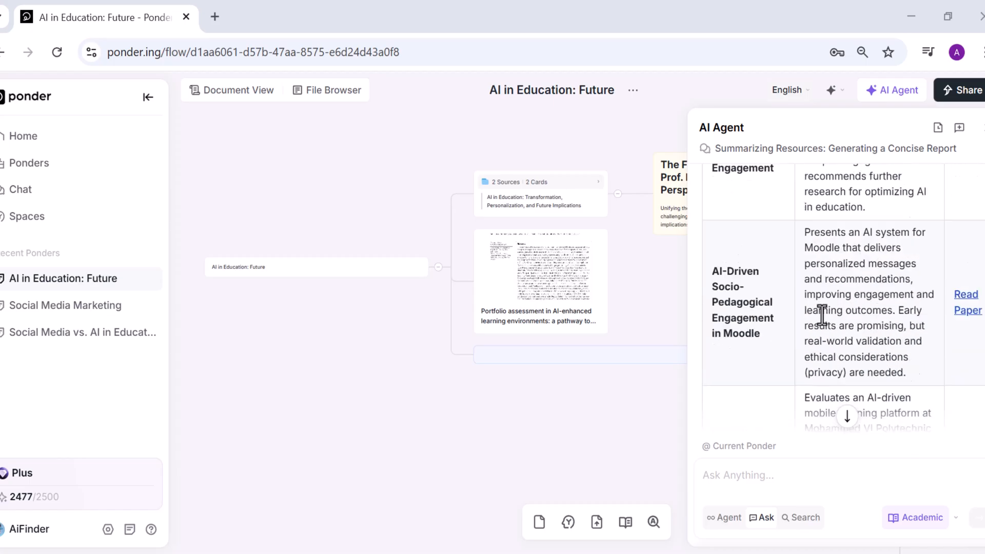
scroll("down", 3)
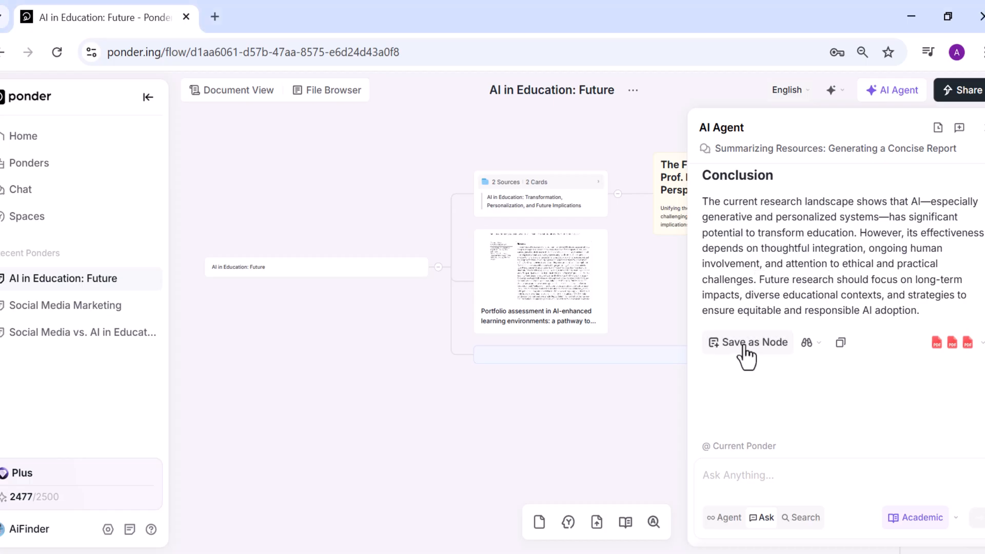
left_click(332, 90)
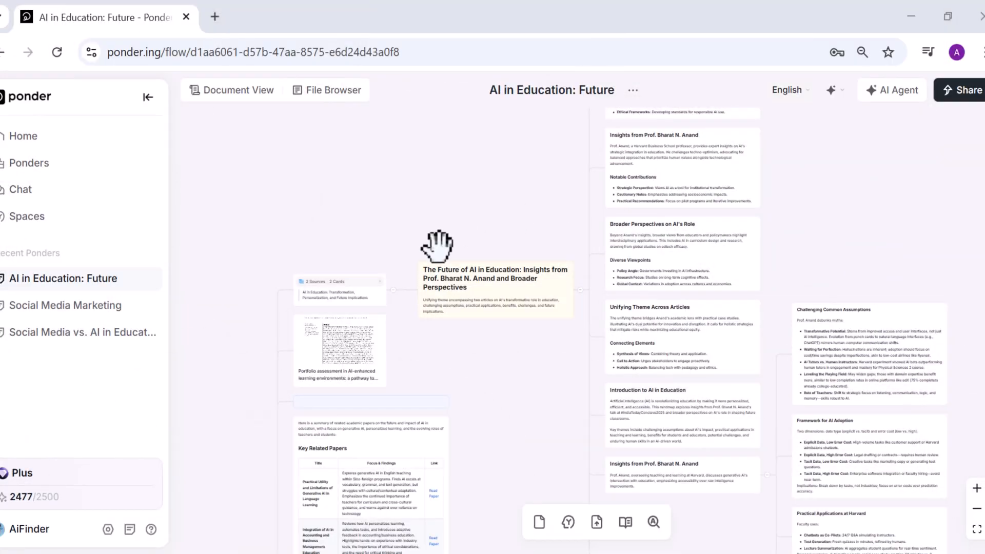
mouse_move(824, 233)
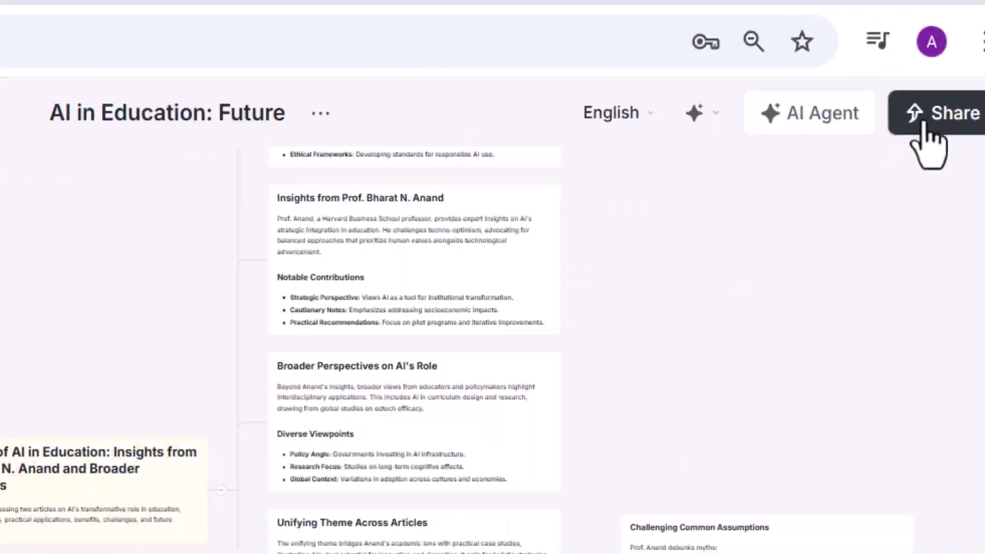
Copy the ponder's share link after toggling it shareable and back to private
left_click(955, 112)
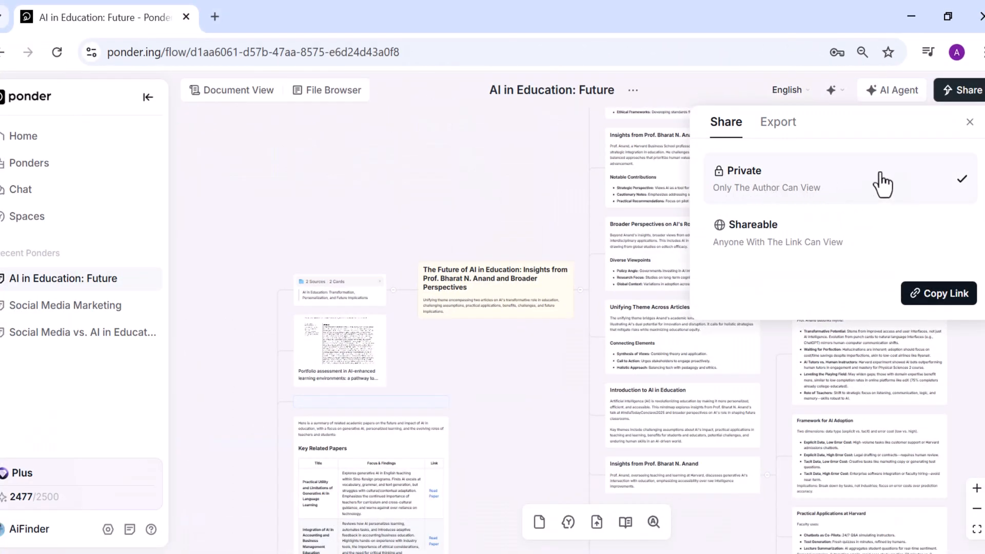
left_click(753, 232)
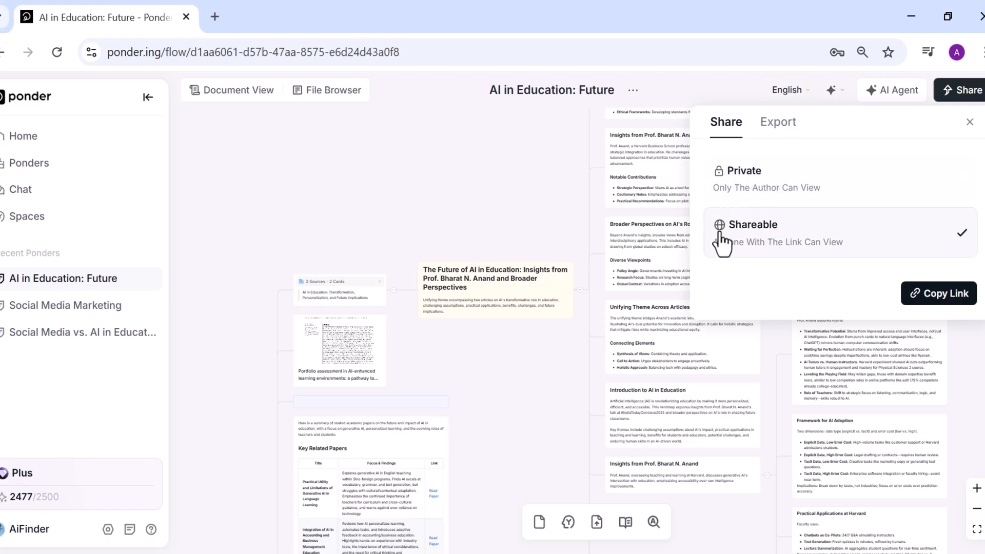
left_click(741, 171)
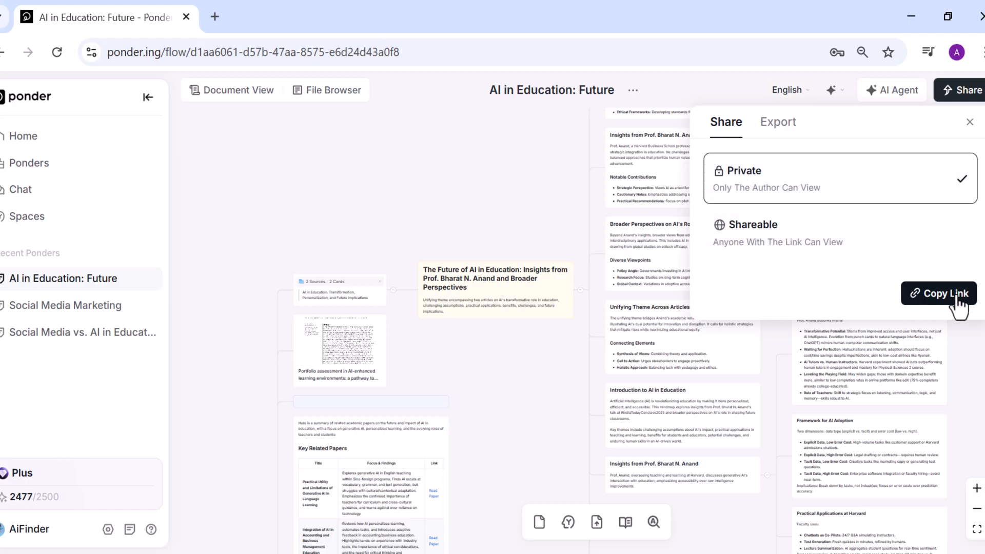
left_click(777, 122)
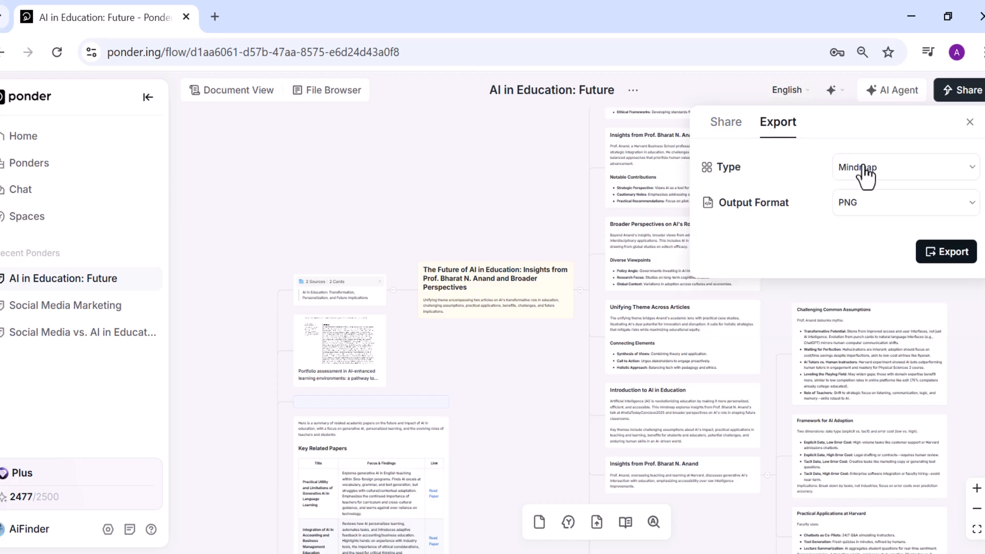
Set the export type to Report and switch the output format away from Markdown
left_click(904, 203)
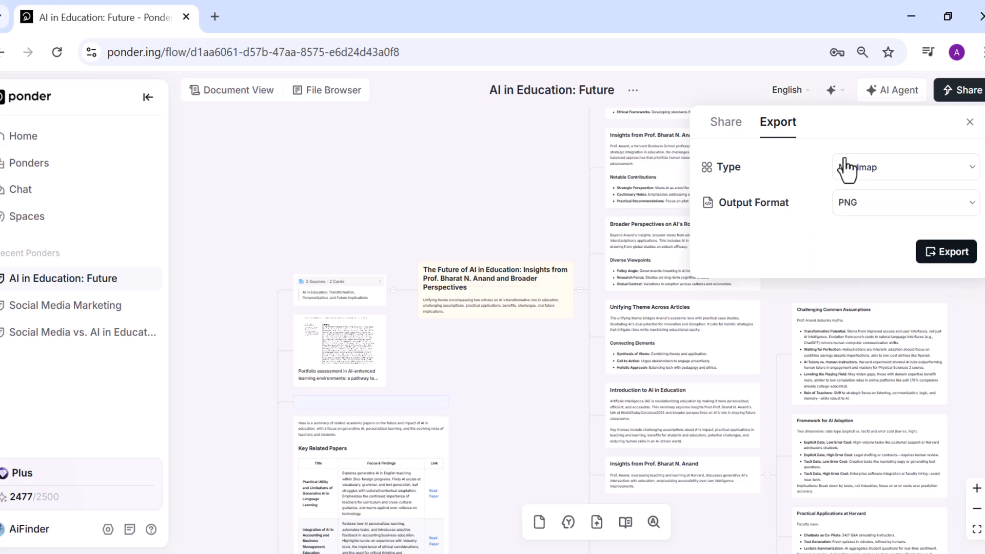
left_click(904, 167)
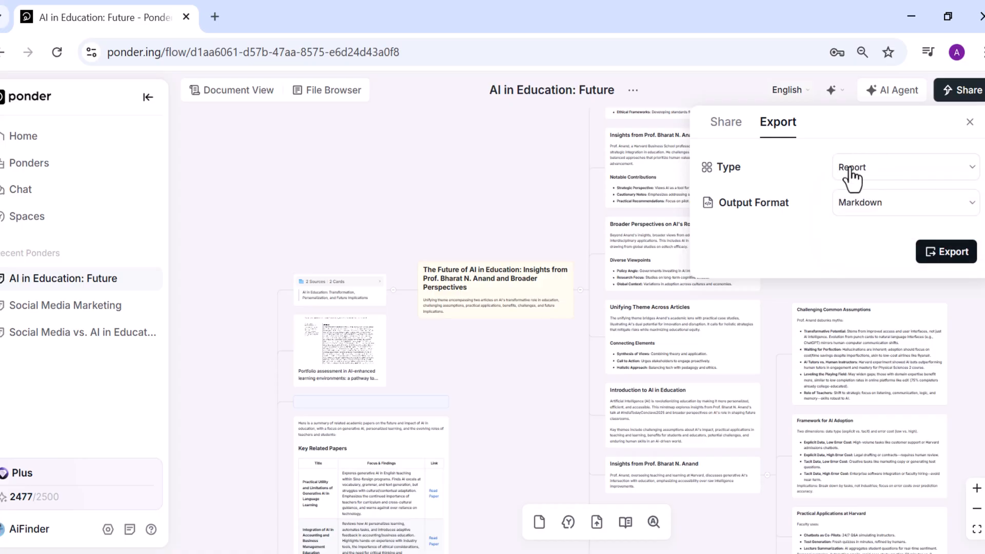
mouse_move(844, 176)
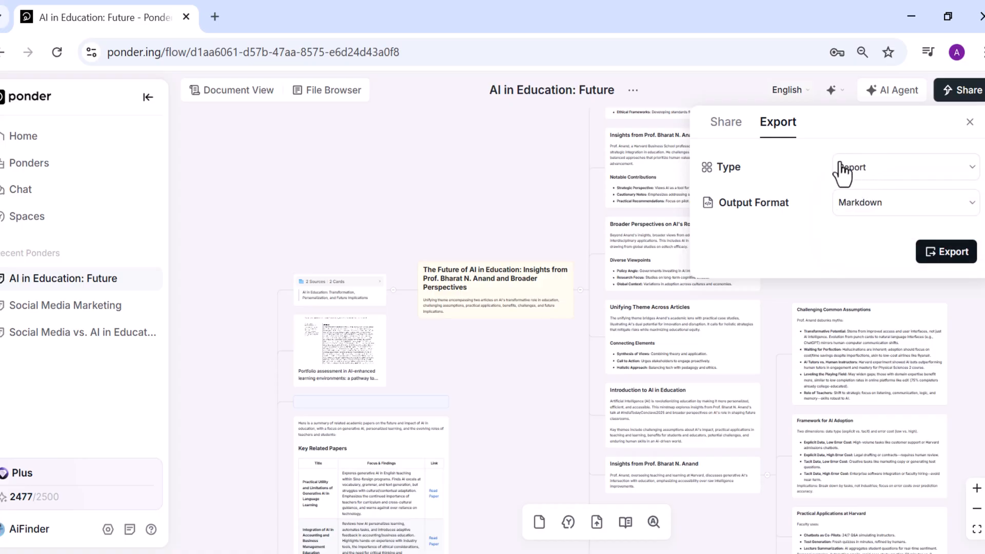
left_click(903, 201)
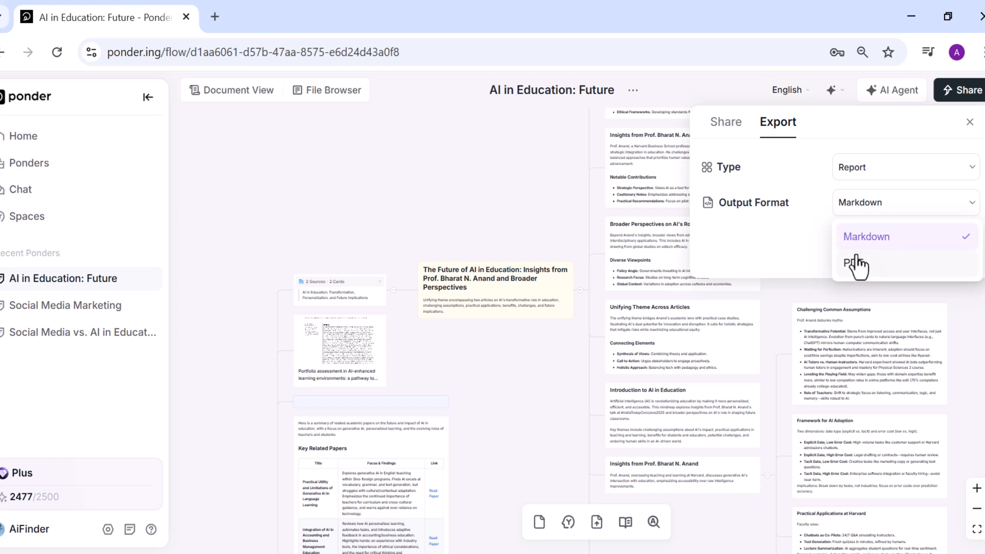
left_click(866, 236)
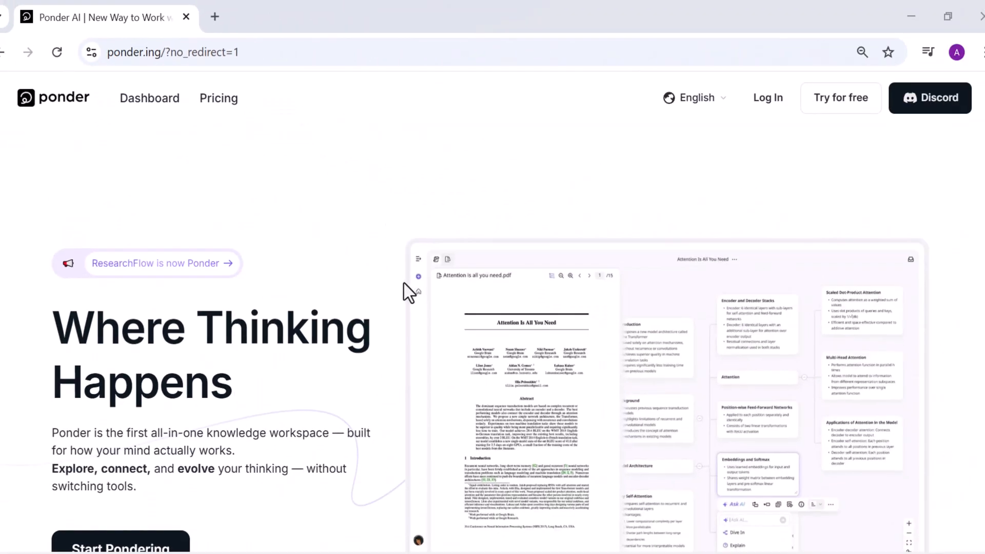
mouse_move(370, 303)
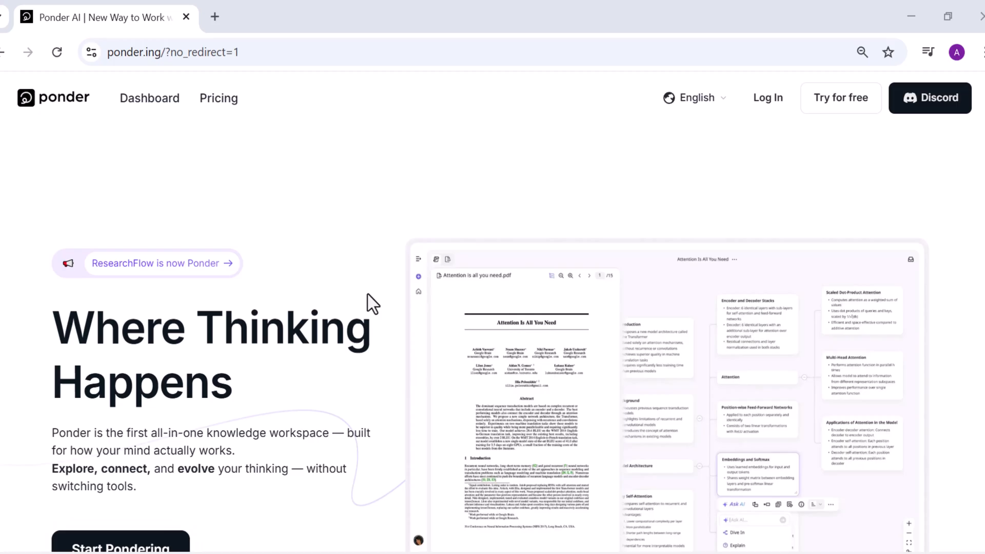
mouse_move(369, 417)
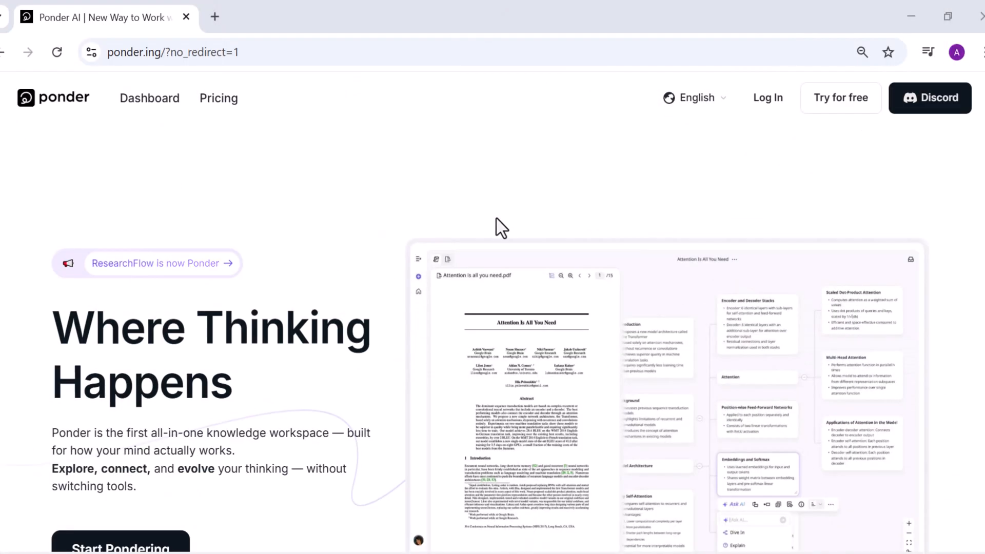
mouse_move(506, 118)
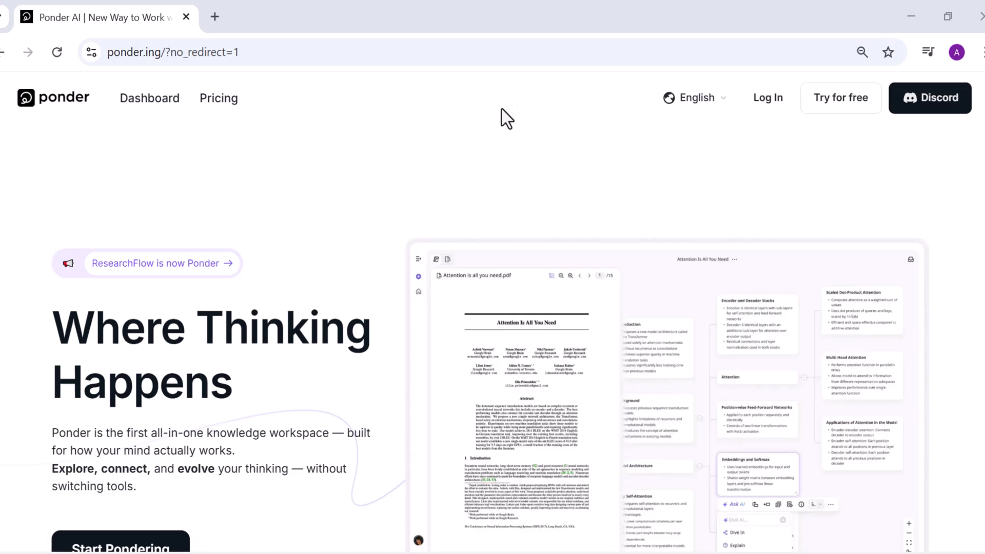